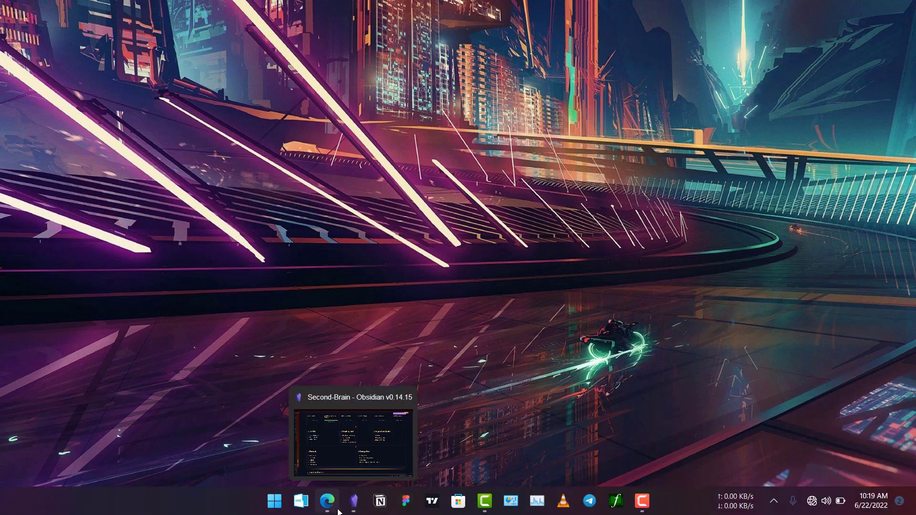
# Step: Bring up Microsoft Edge from the taskbar to reach the Fleeting Notes homepage
pyautogui.click(328, 500)
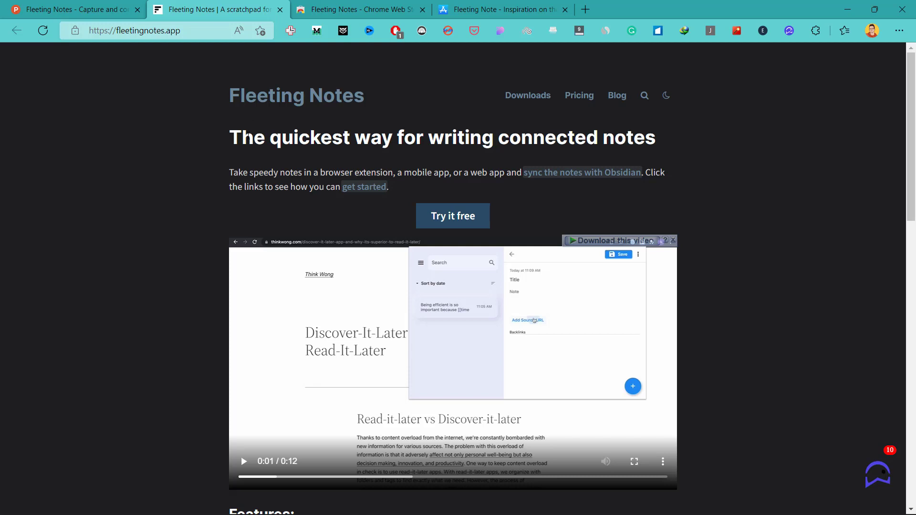
# Step: Review the homepage features, highlighting the Quick capture and Chrome & Firefox extension text
pyautogui.scroll(-3)
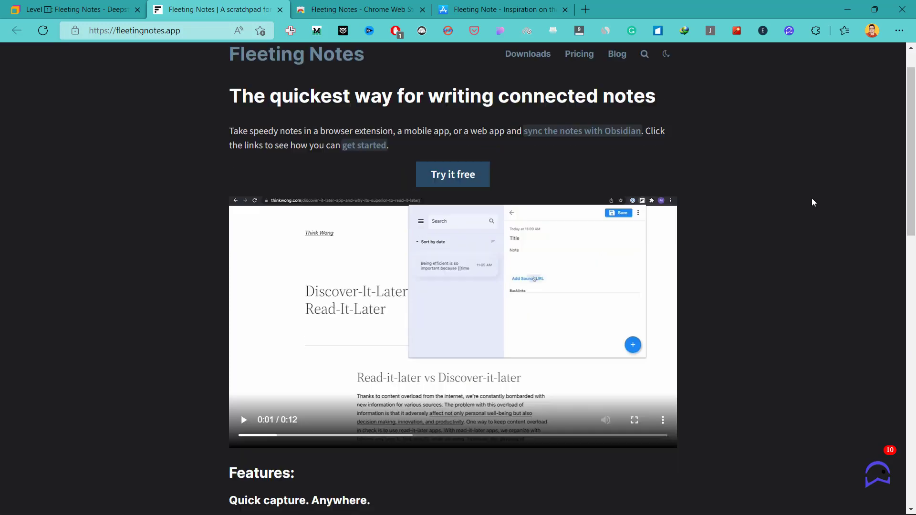
pyautogui.scroll(-3)
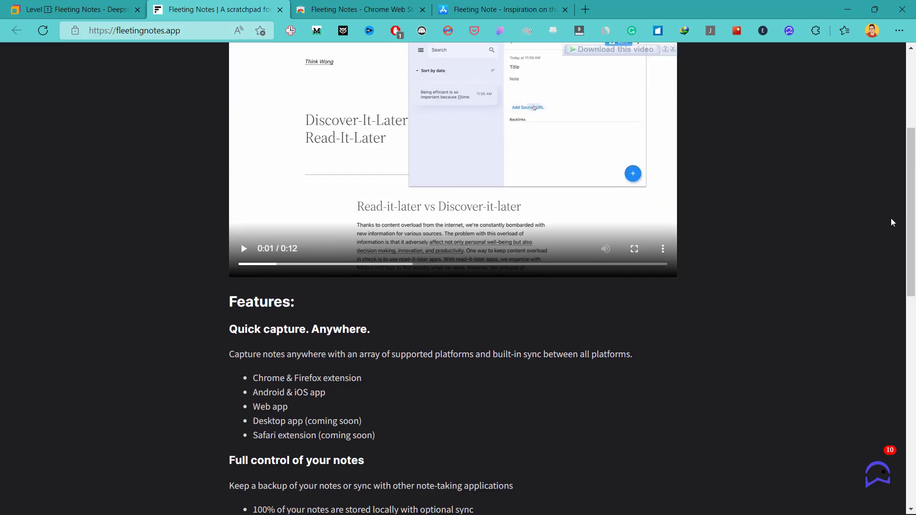
pyautogui.scroll(3)
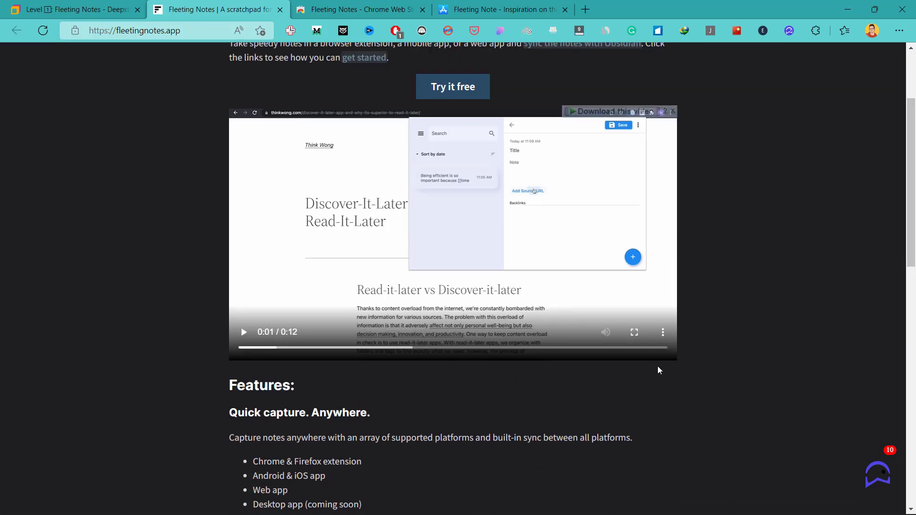
pyautogui.moveTo(589, 381)
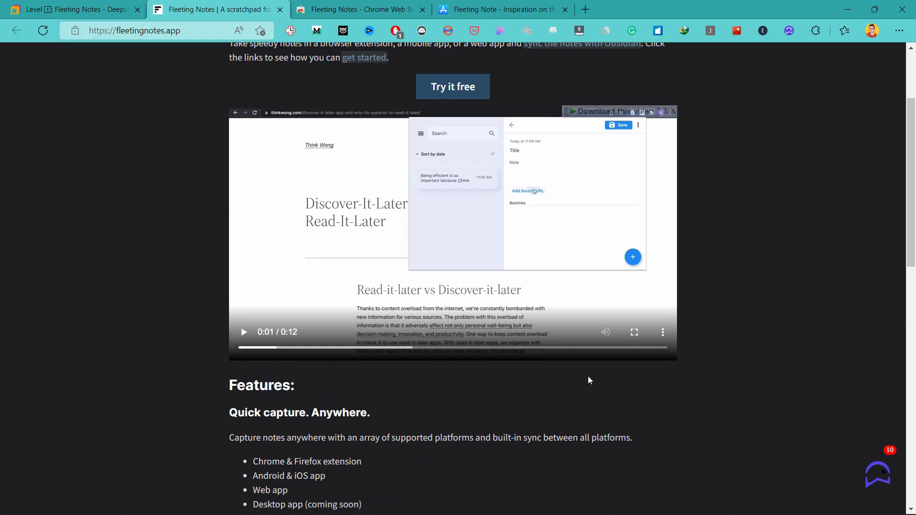
pyautogui.scroll(3)
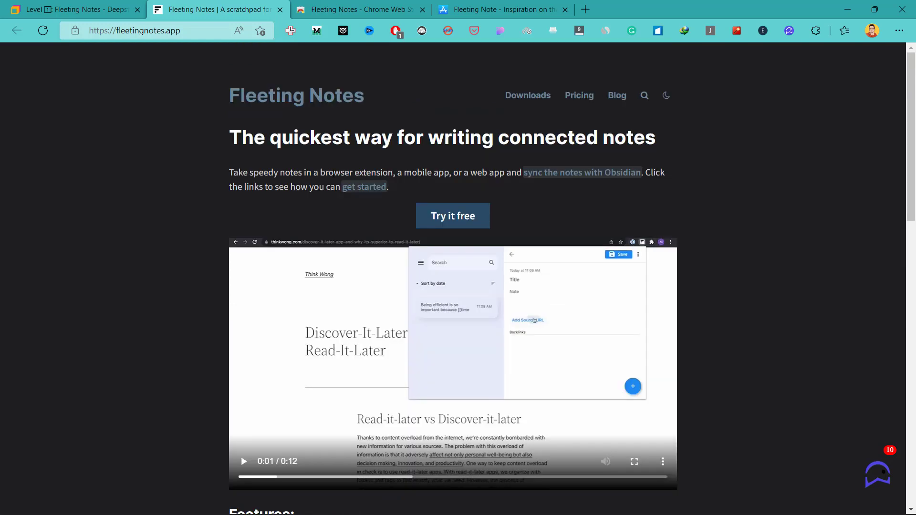
pyautogui.moveTo(323, 155)
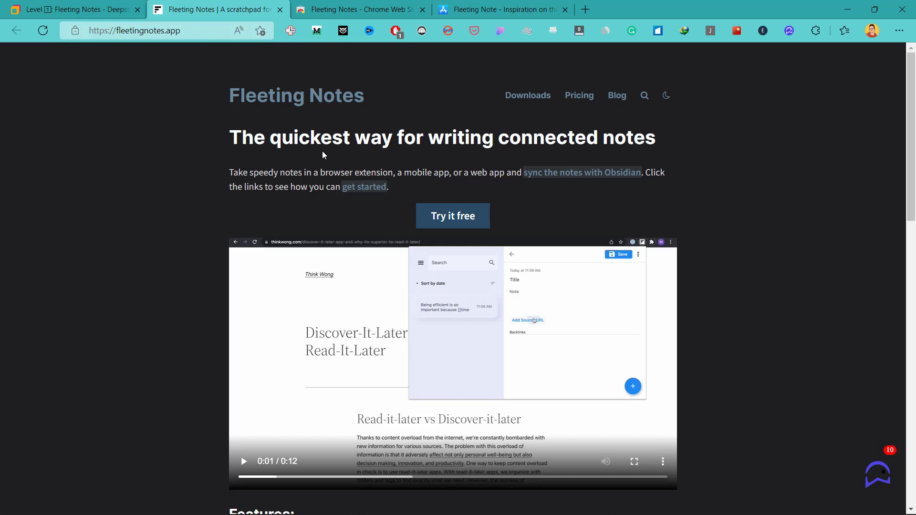
pyautogui.moveTo(313, 140)
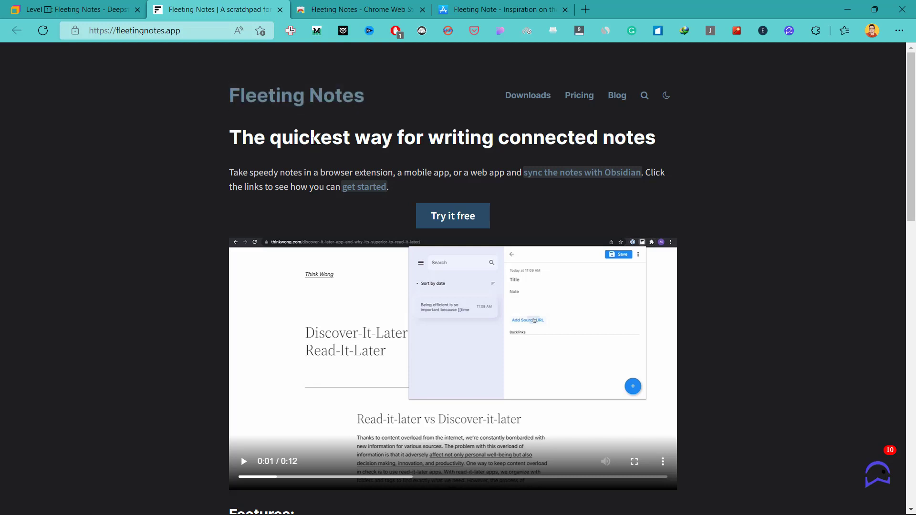
pyautogui.scroll(-3)
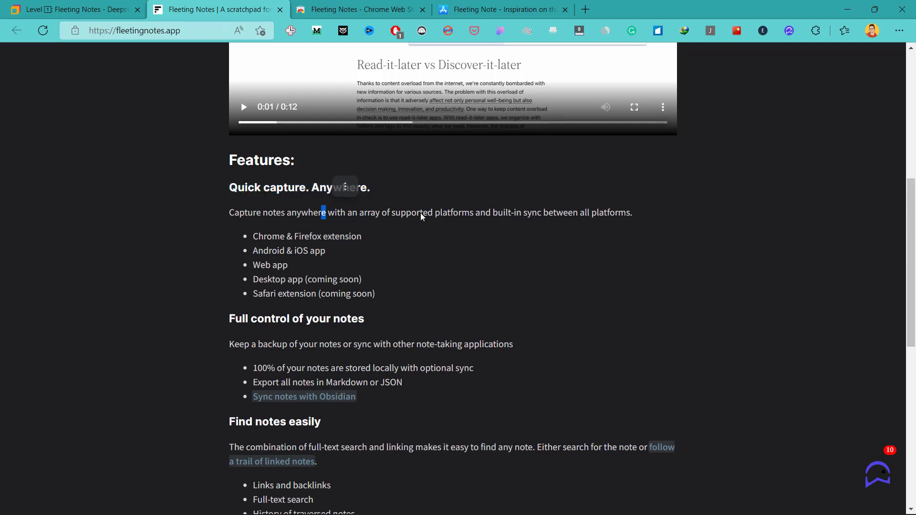
pyautogui.doubleClick(307, 236)
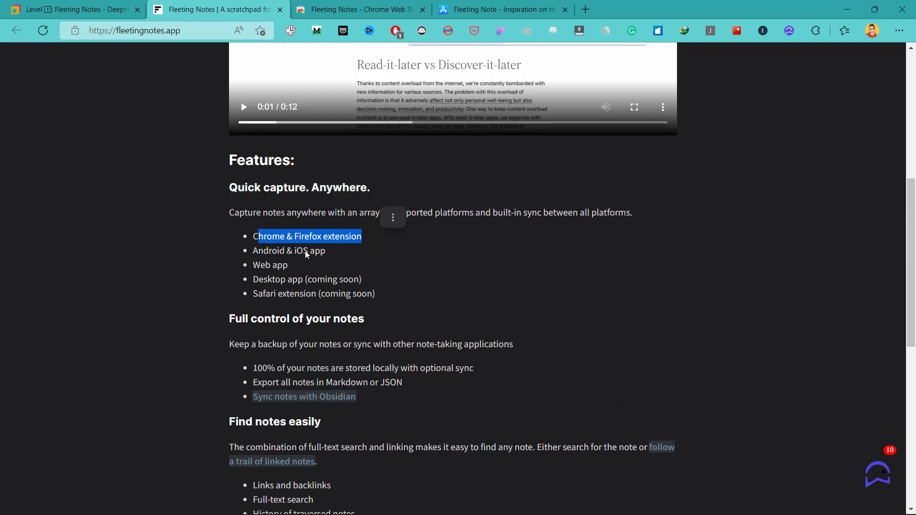
pyautogui.doubleClick(289, 251)
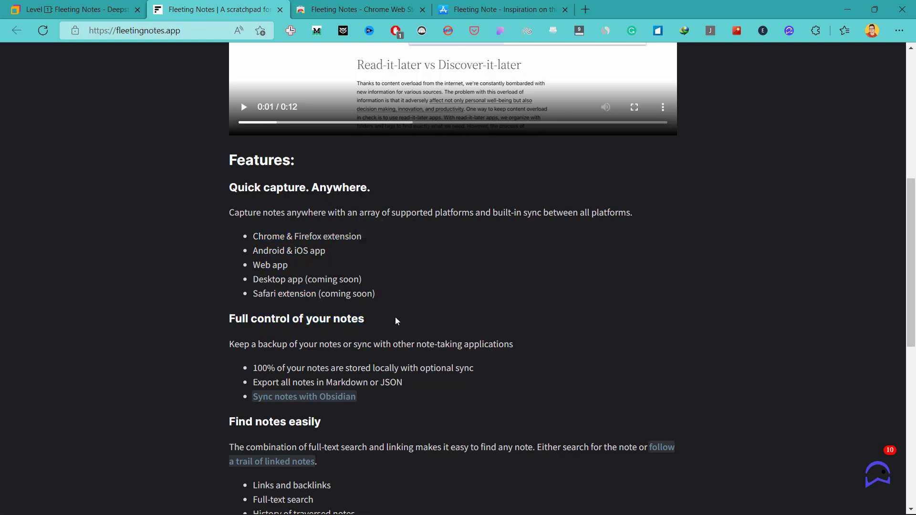
pyautogui.moveTo(397, 269)
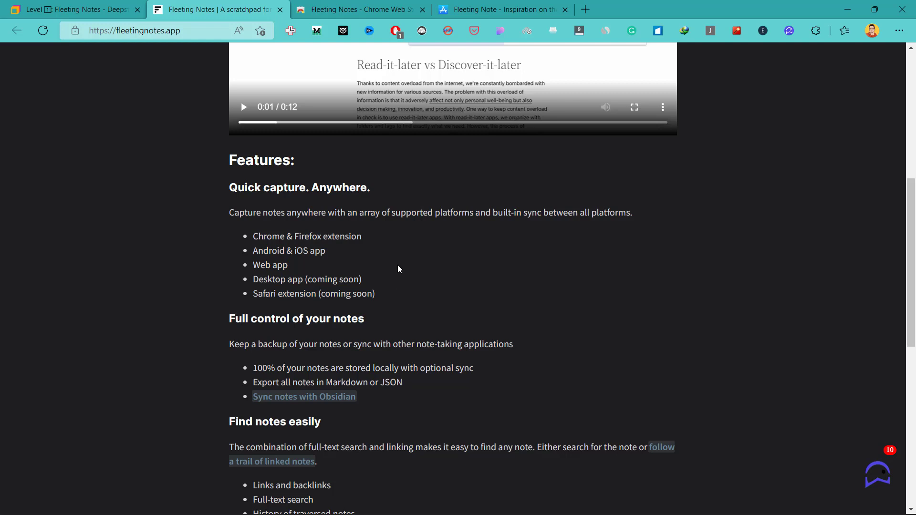
pyautogui.moveTo(383, 234)
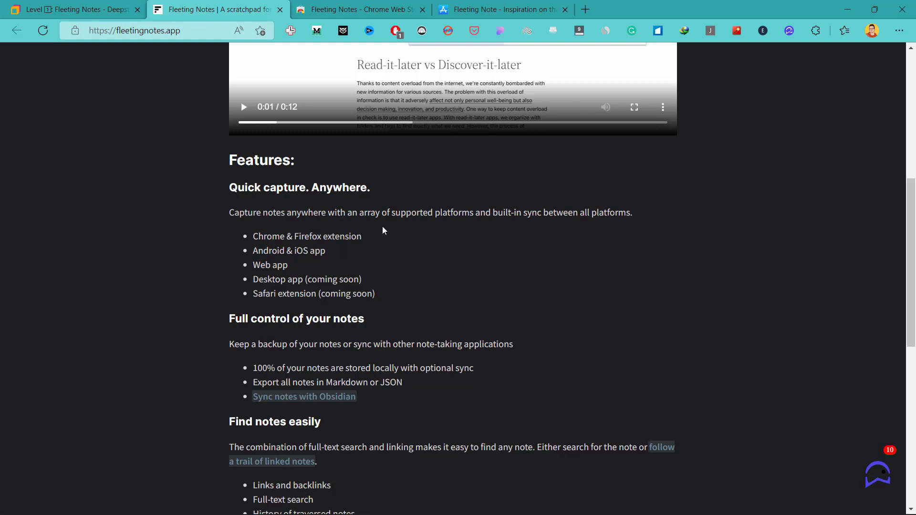
pyautogui.moveTo(395, 268)
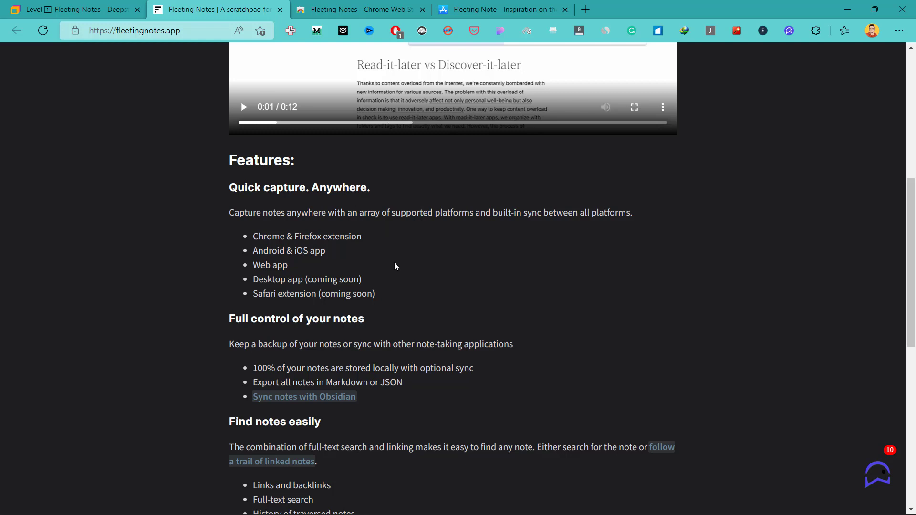
pyautogui.moveTo(300, 275)
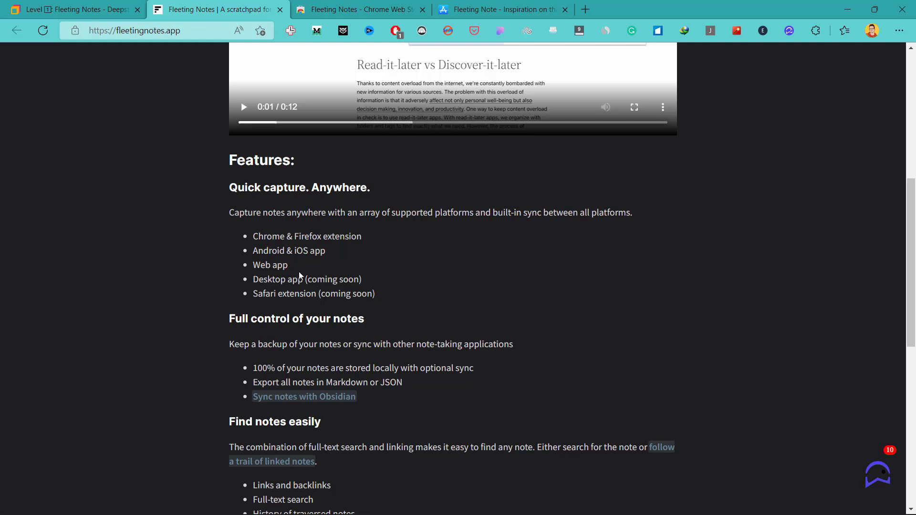
pyautogui.moveTo(609, 4)
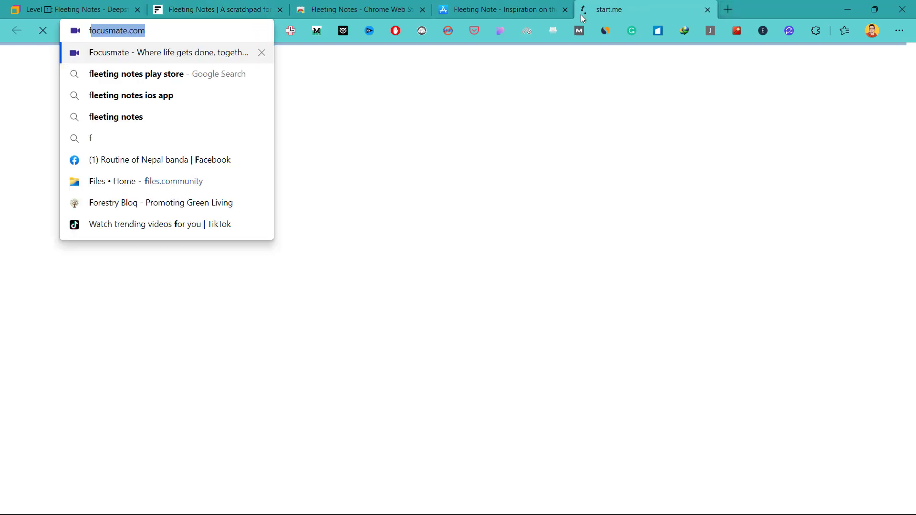
# Step: Search Google for 'fleetin notes chrome extension' from the address bar
pyautogui.write('fleetin notes chrome extension')
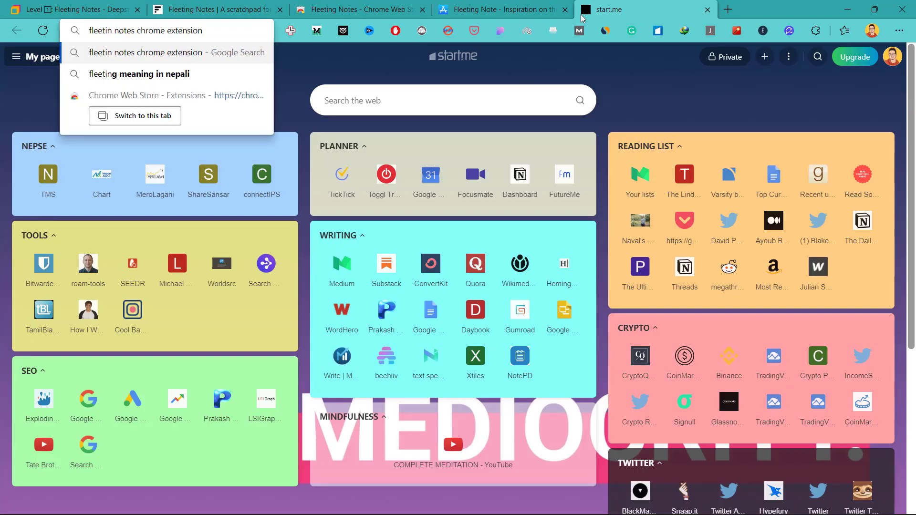
pyautogui.click(146, 52)
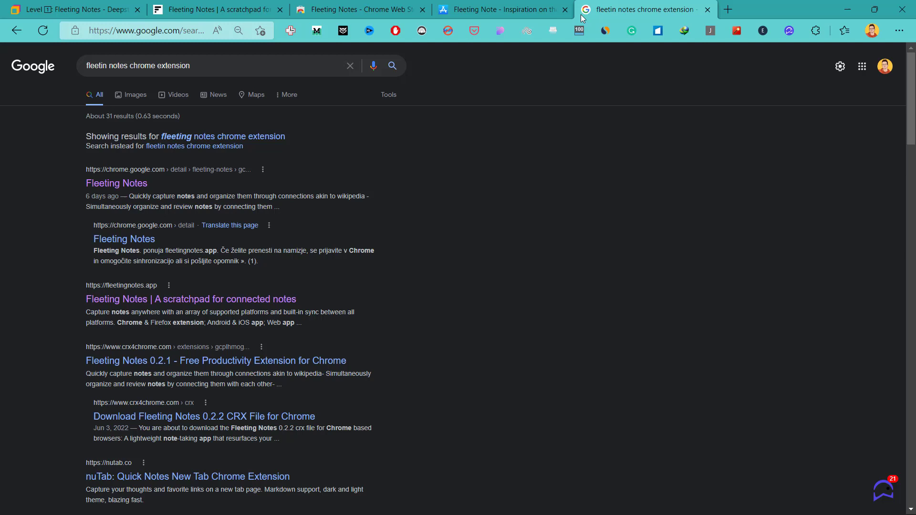
pyautogui.moveTo(37, 214)
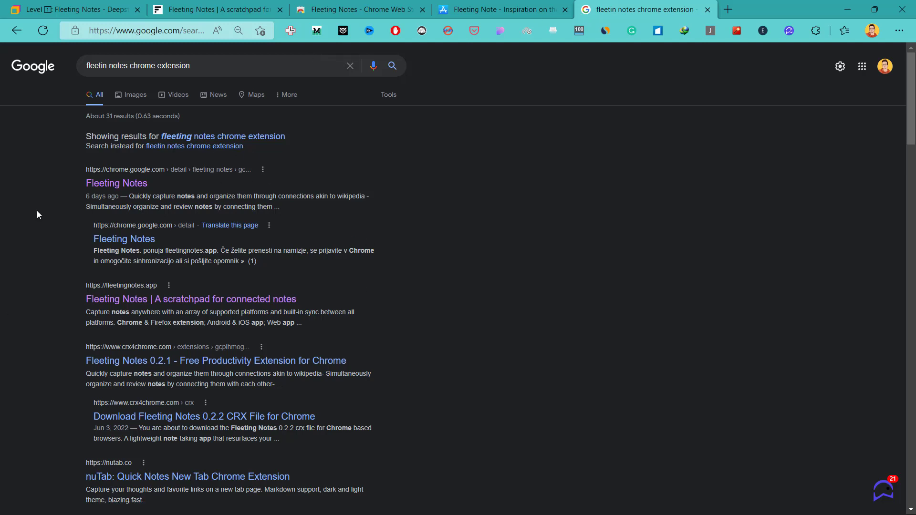
pyautogui.moveTo(116, 183)
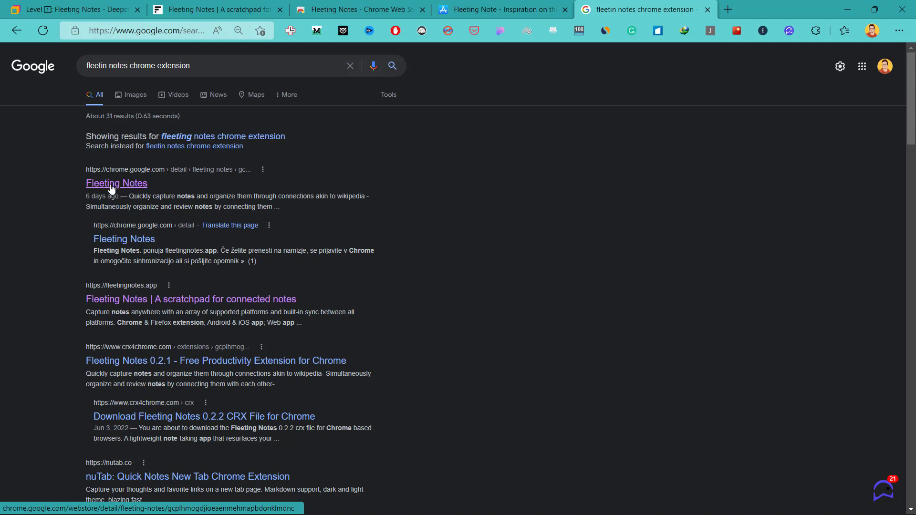
# Step: Add the Fleeting Notes extension to Edge from its Chrome Web Store listing
pyautogui.click(116, 182)
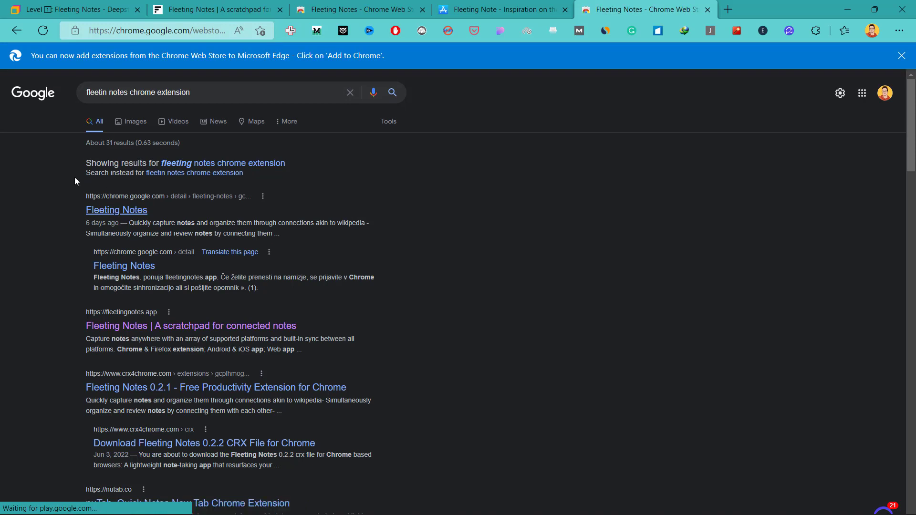
pyautogui.click(116, 210)
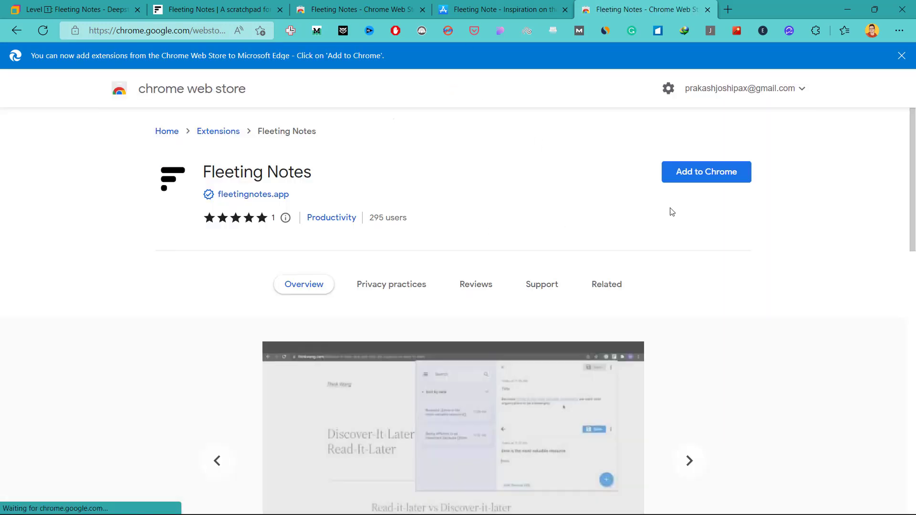
pyautogui.click(705, 171)
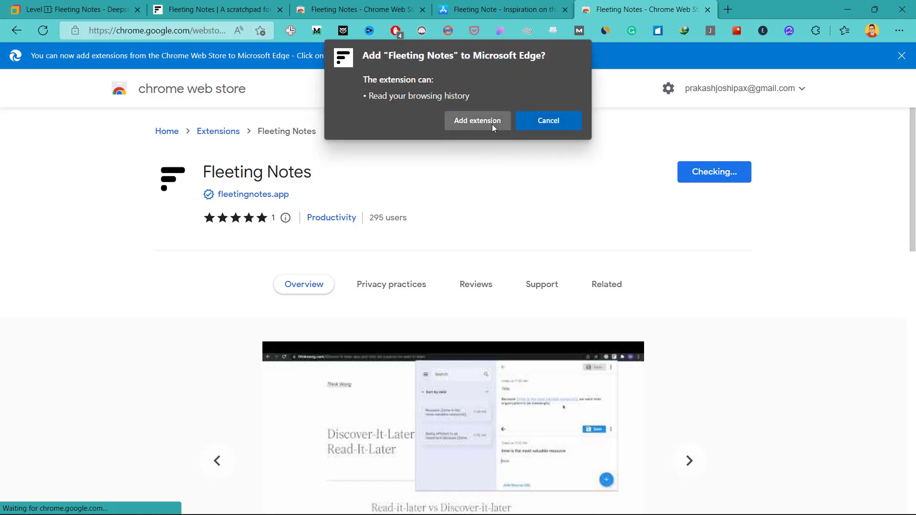
pyautogui.click(477, 120)
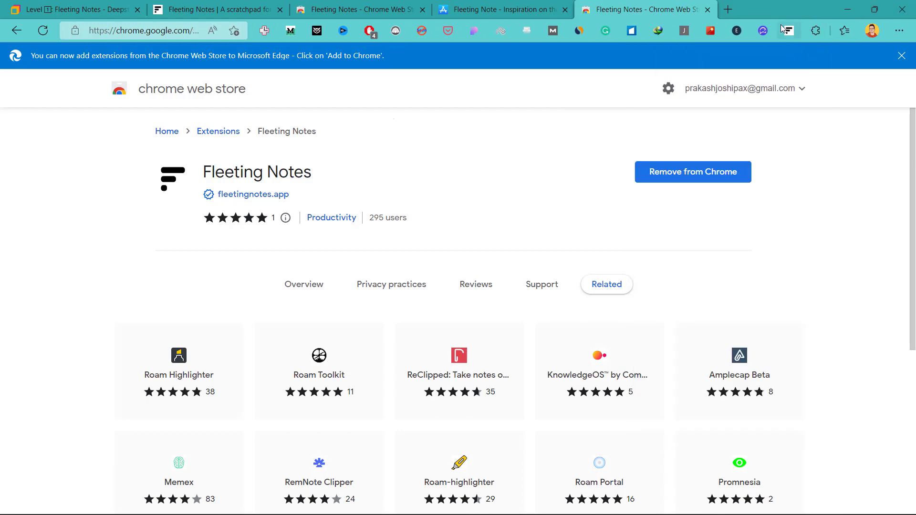
# Step: Save an extension note titled 'Notes' with the body 'This is note'
pyautogui.click(787, 30)
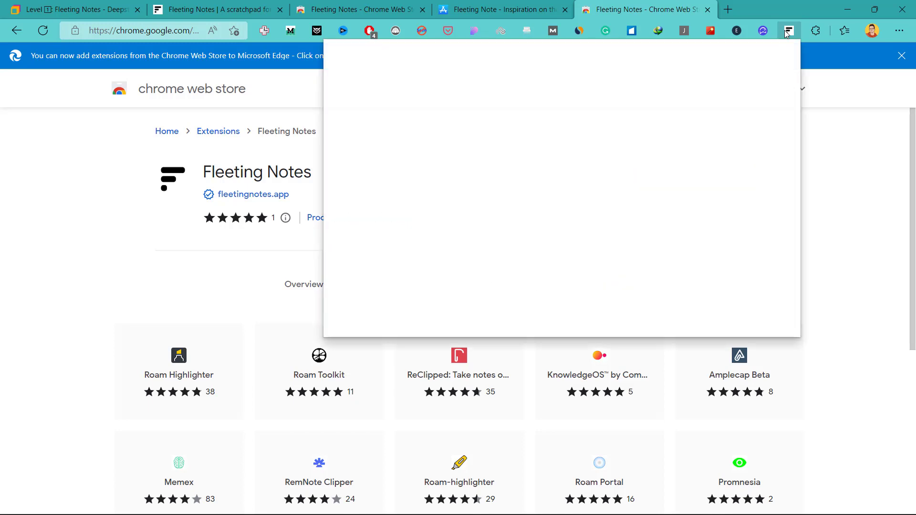
pyautogui.click(788, 31)
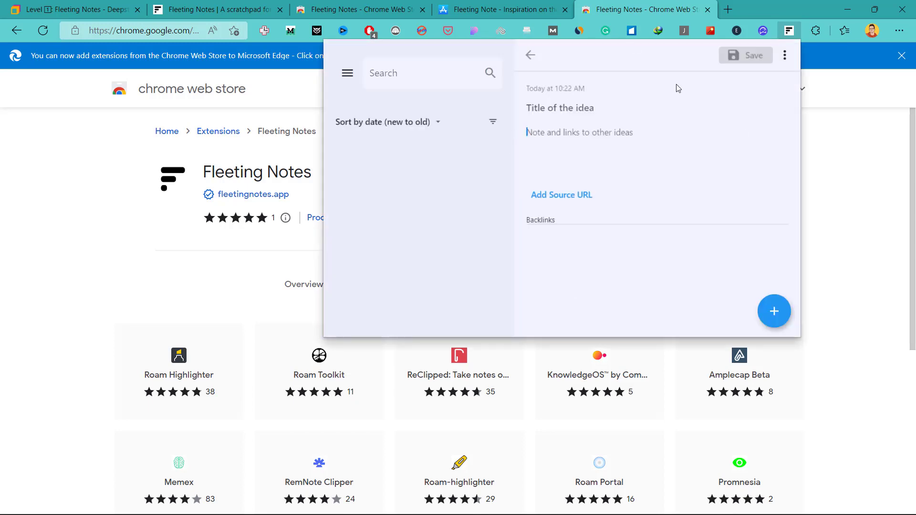
pyautogui.moveTo(582, 90)
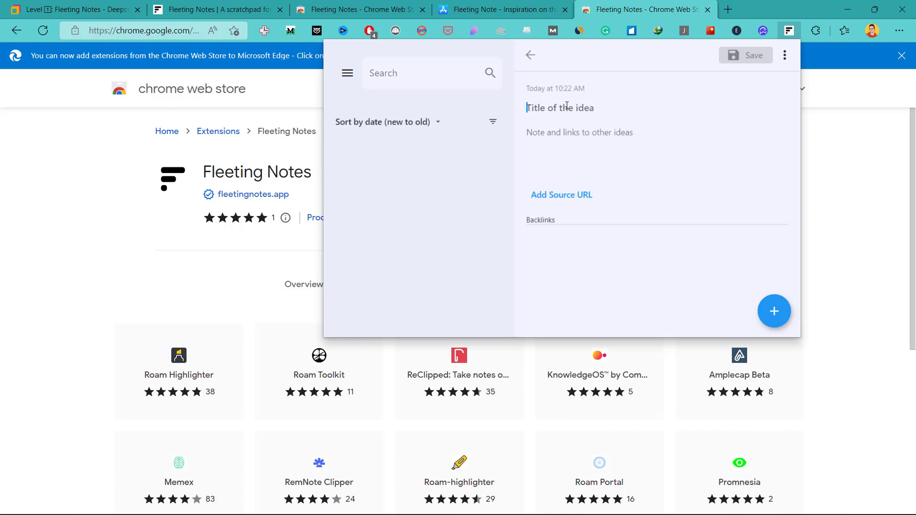
pyautogui.write('Notes')
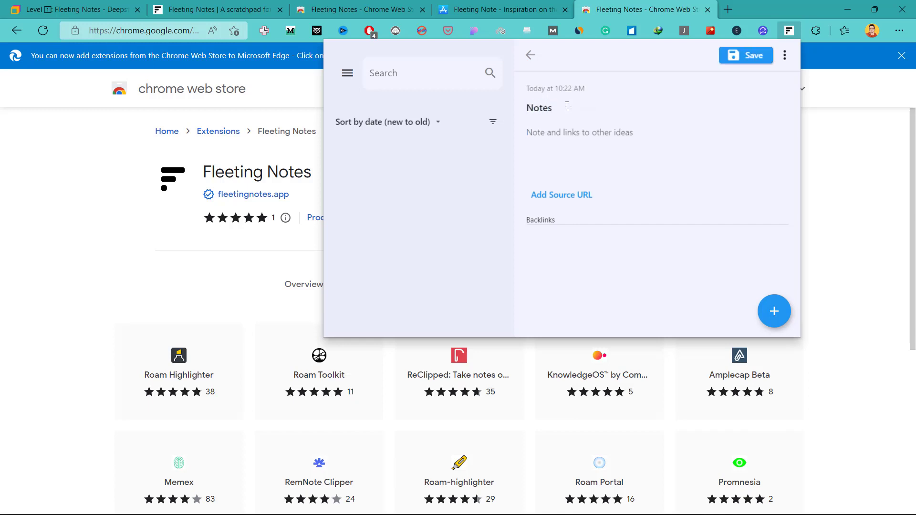
pyautogui.write('This is note')
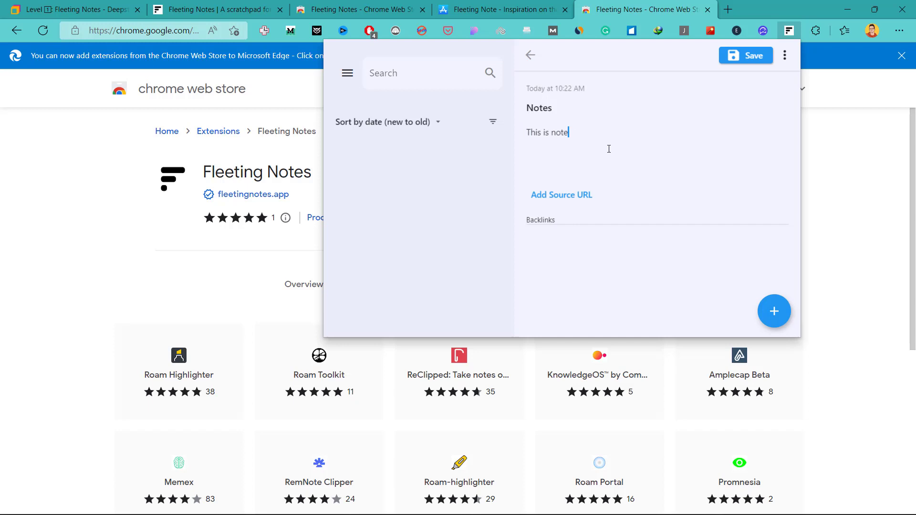
pyautogui.click(753, 55)
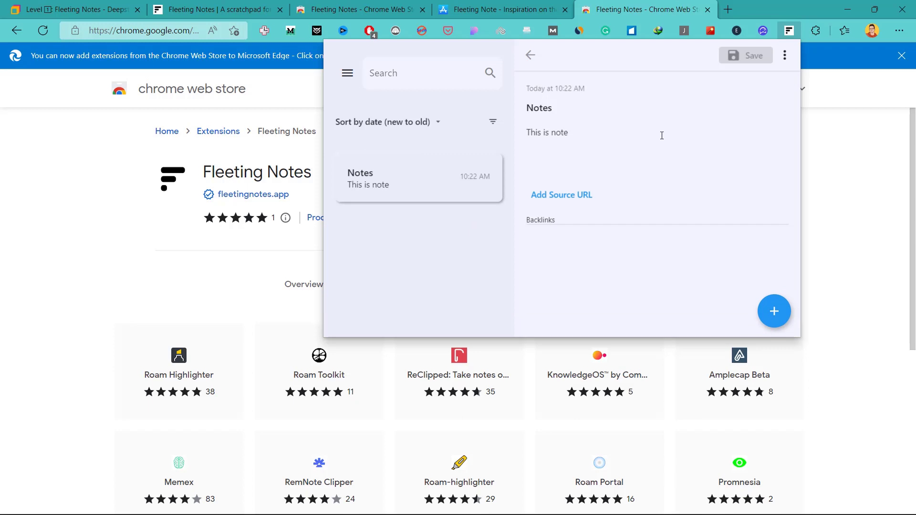
# Step: Register and sign in to a new sync account from the extension's settings
pyautogui.click(347, 73)
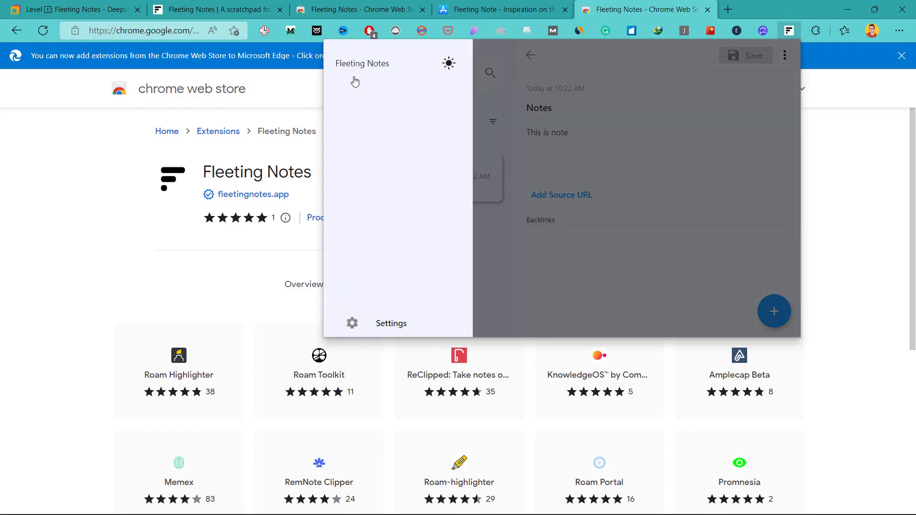
pyautogui.click(390, 323)
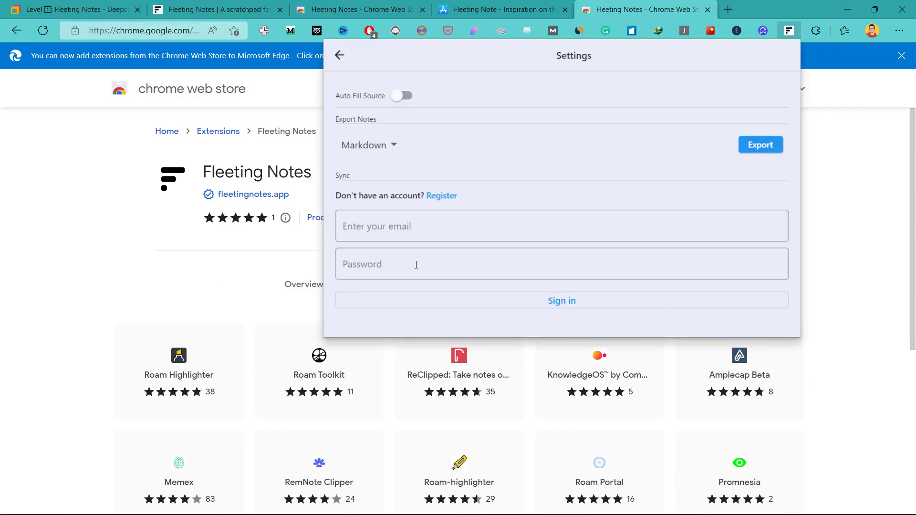
pyautogui.click(340, 55)
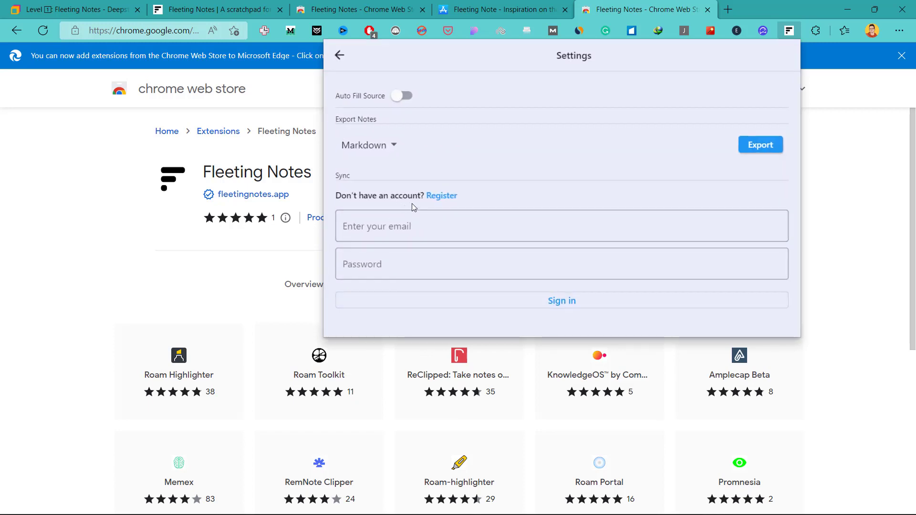
pyautogui.click(442, 195)
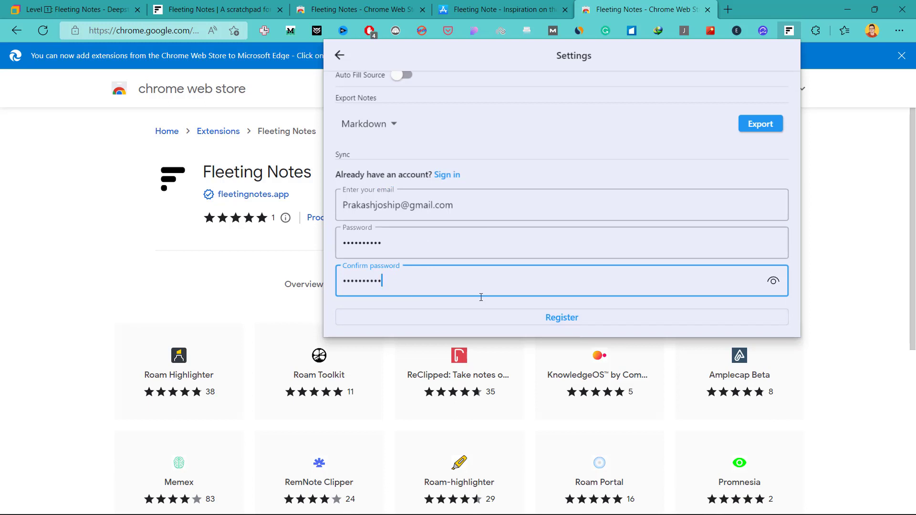
pyautogui.click(561, 317)
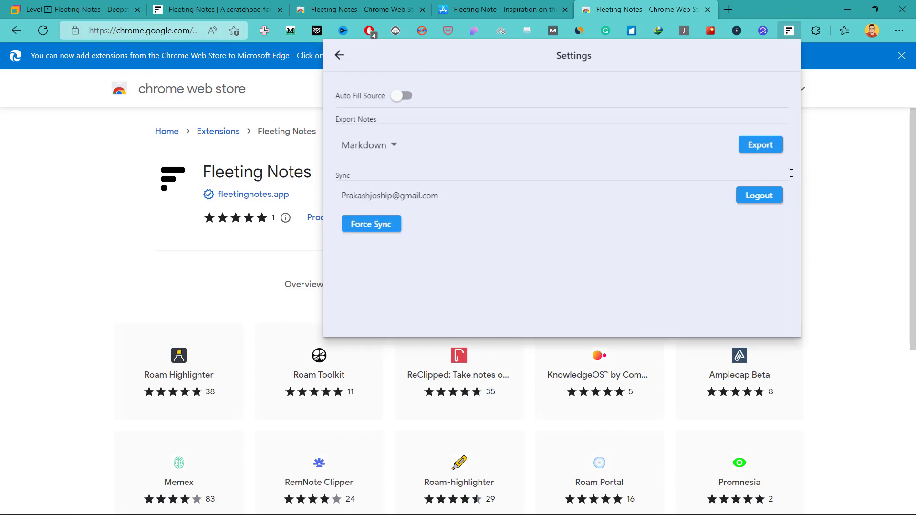
pyautogui.moveTo(399, 134)
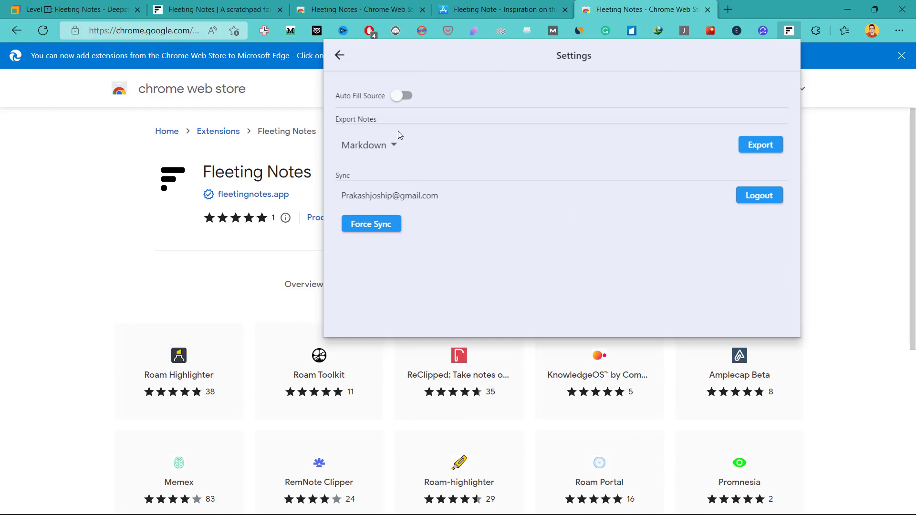
pyautogui.click(340, 55)
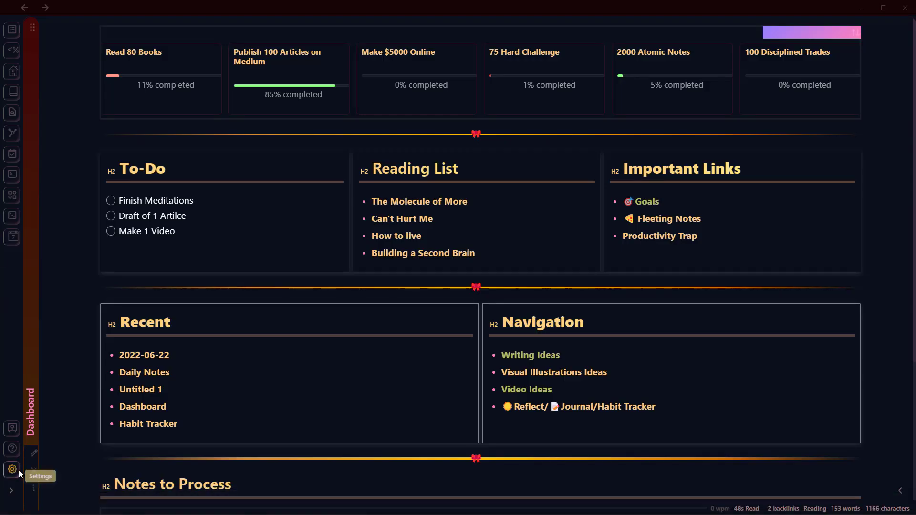
# Step: Search 'Fleeting' in Obsidian's community plugin browser and install Fleeting Notes Sync
pyautogui.click(12, 469)
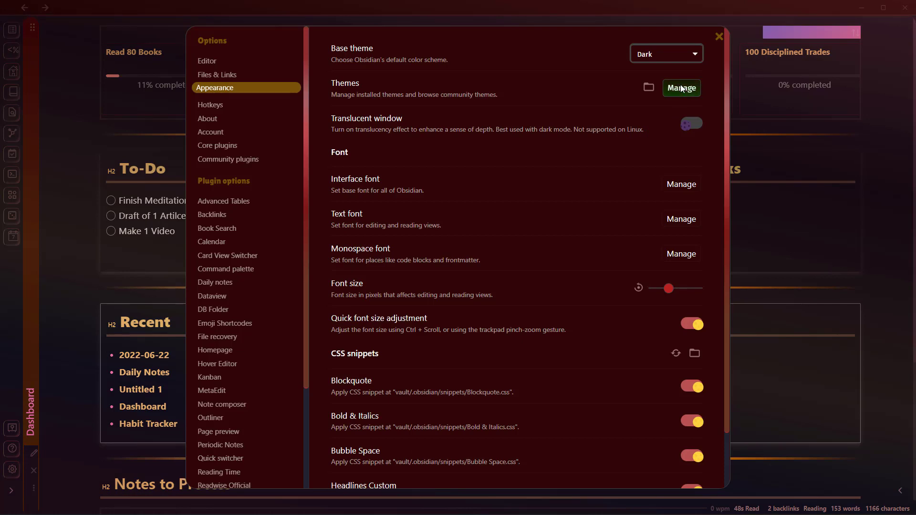
pyautogui.moveTo(263, 83)
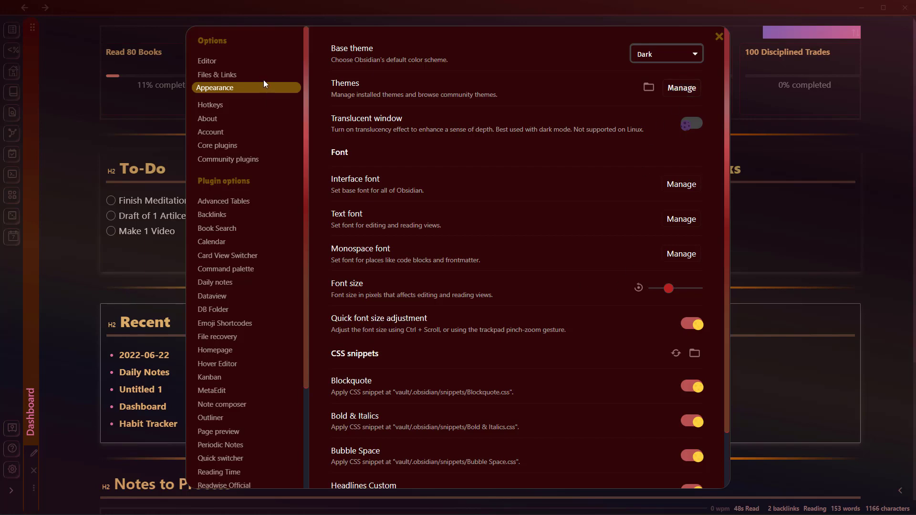
pyautogui.click(228, 159)
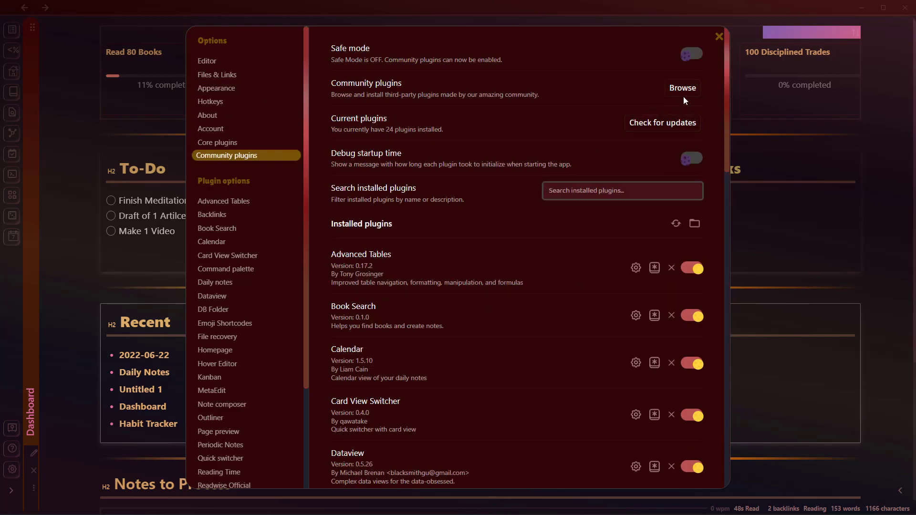
pyautogui.click(681, 88)
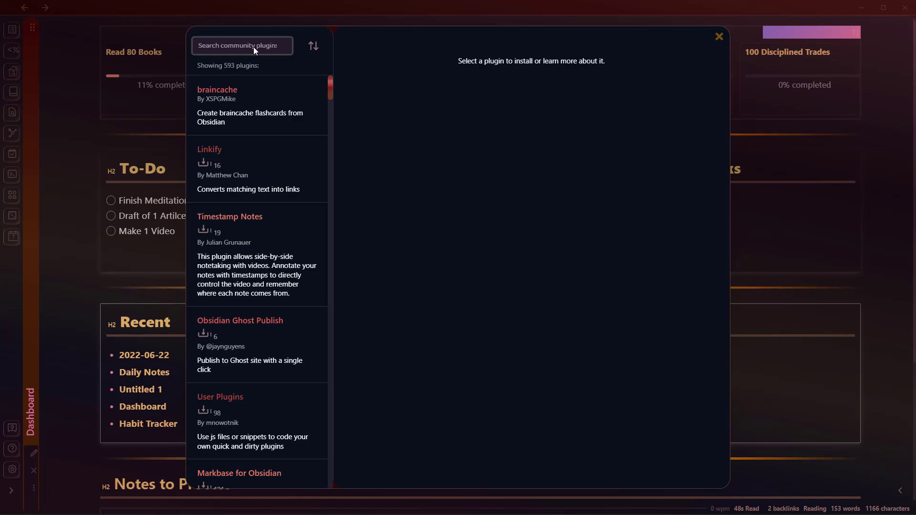
pyautogui.write('Fleeting')
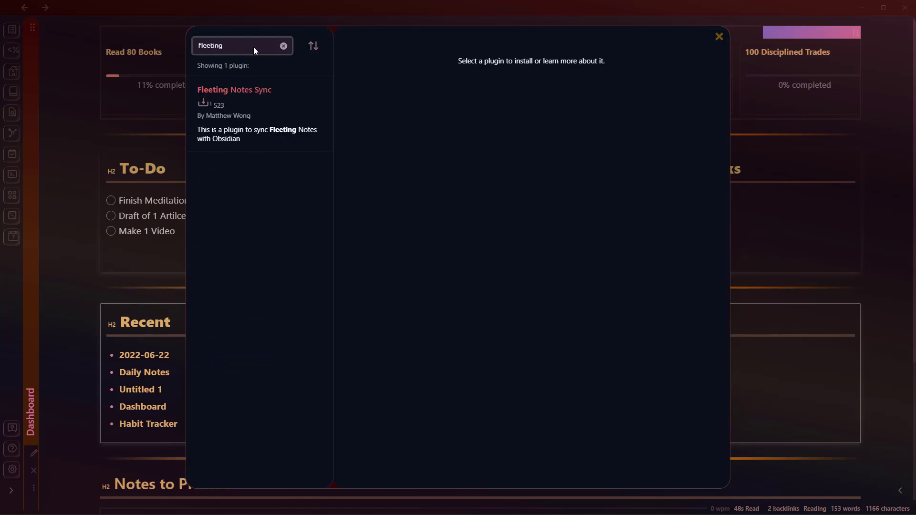
pyautogui.moveTo(232, 110)
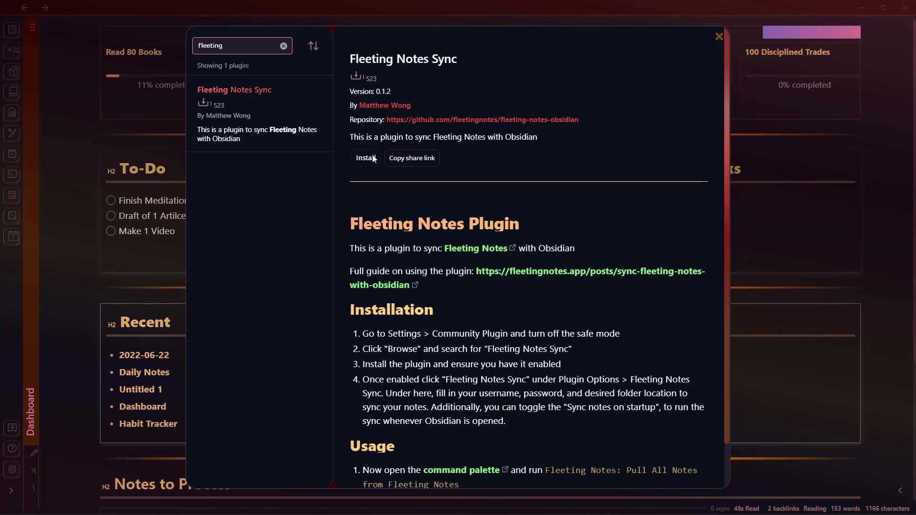
pyautogui.click(364, 158)
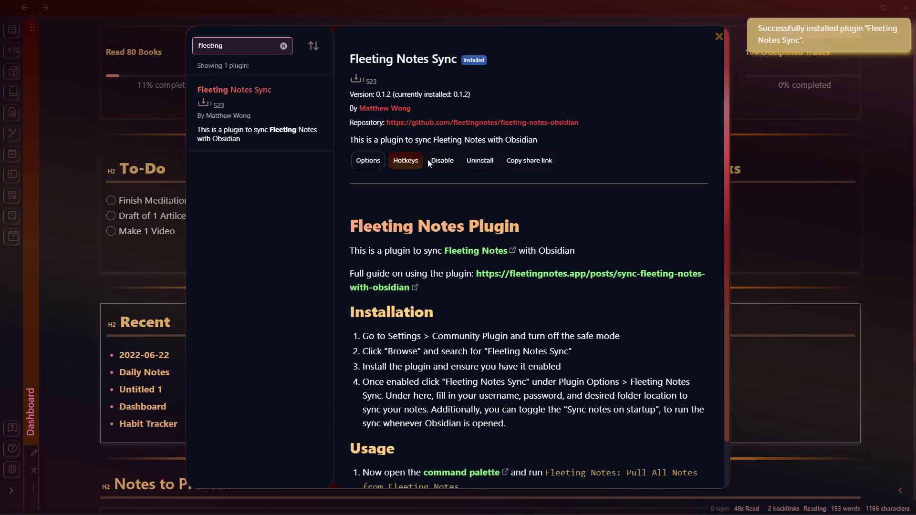
pyautogui.click(367, 160)
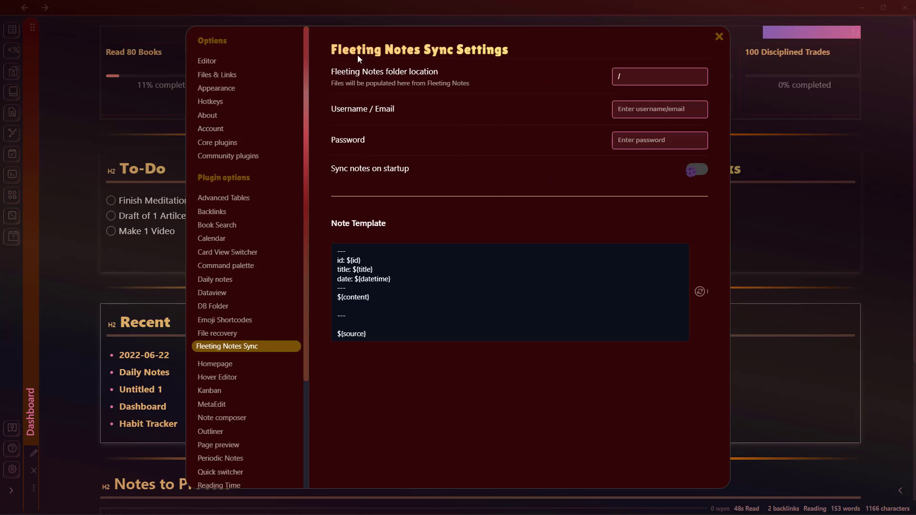
pyautogui.moveTo(405, 79)
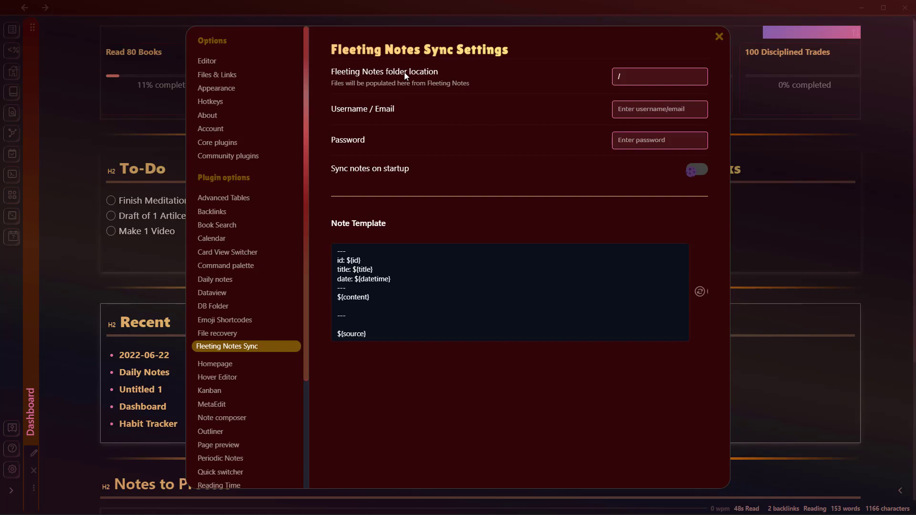
pyautogui.click(719, 36)
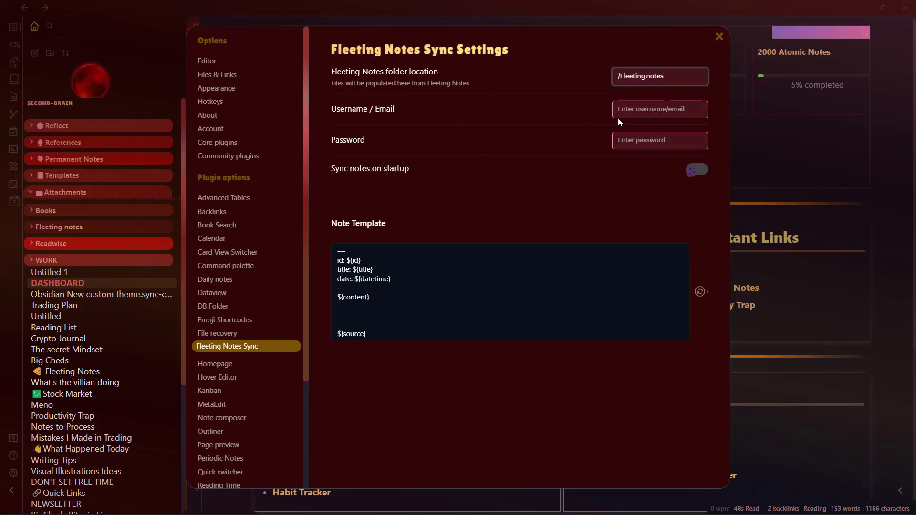
pyautogui.click(659, 75)
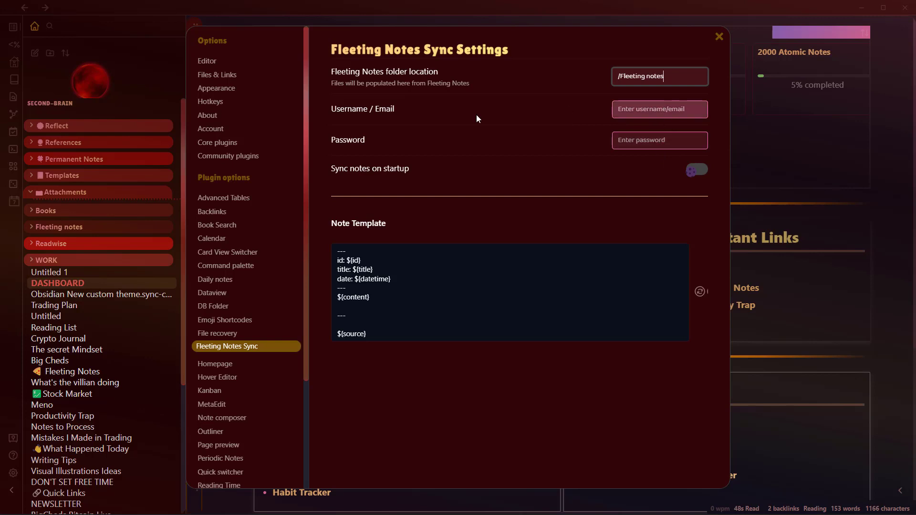
pyautogui.moveTo(354, 131)
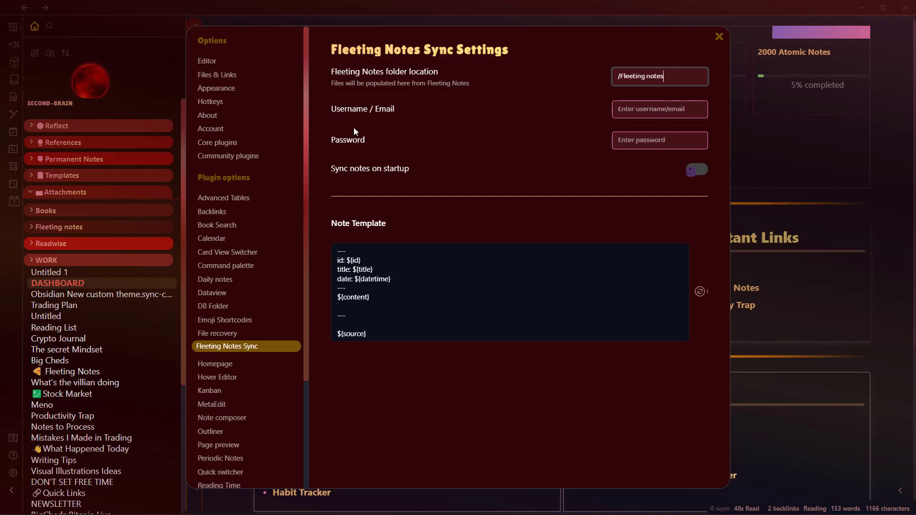
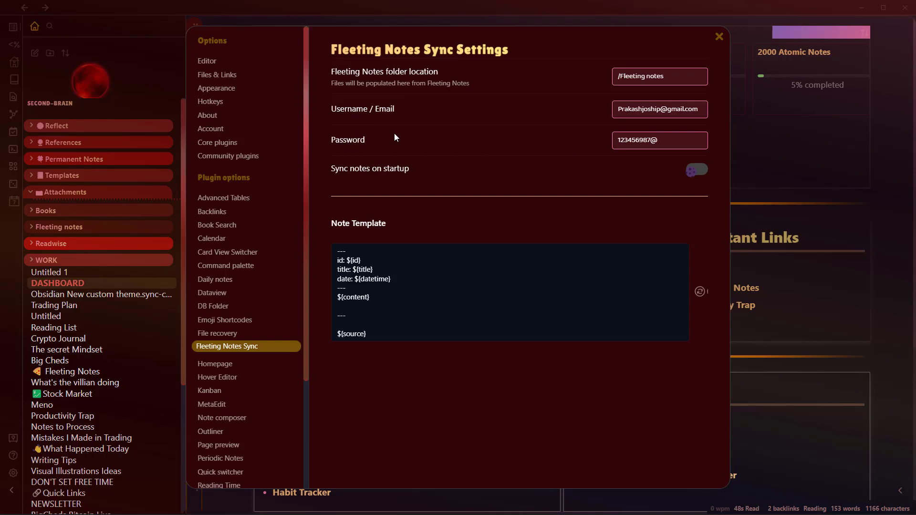
pyautogui.moveTo(707, 174)
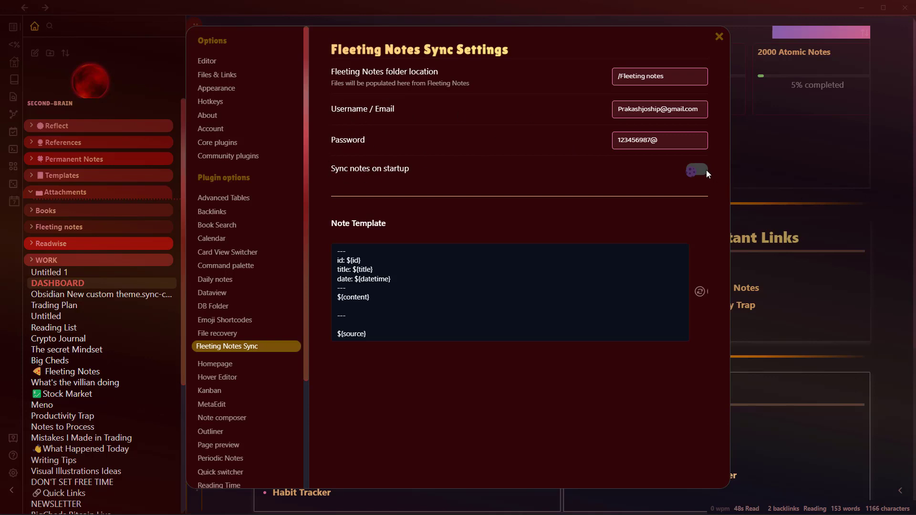
pyautogui.click(697, 169)
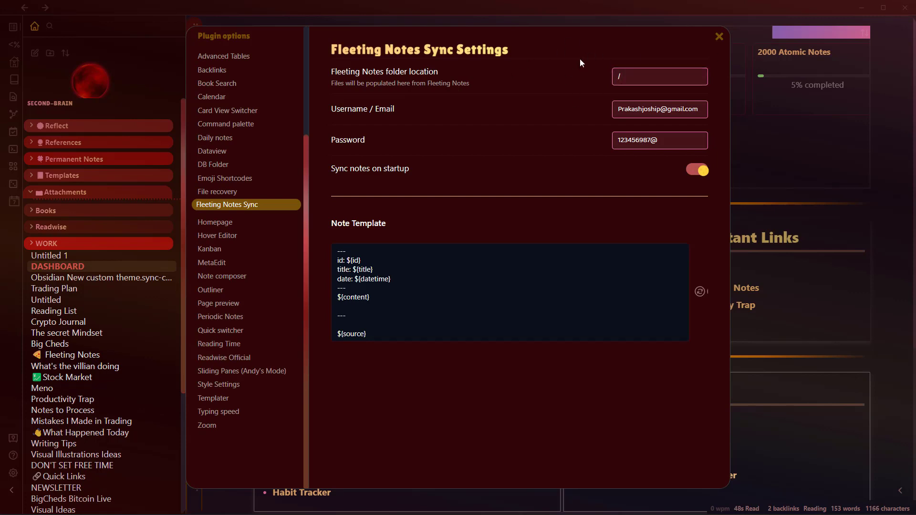
pyautogui.click(659, 76)
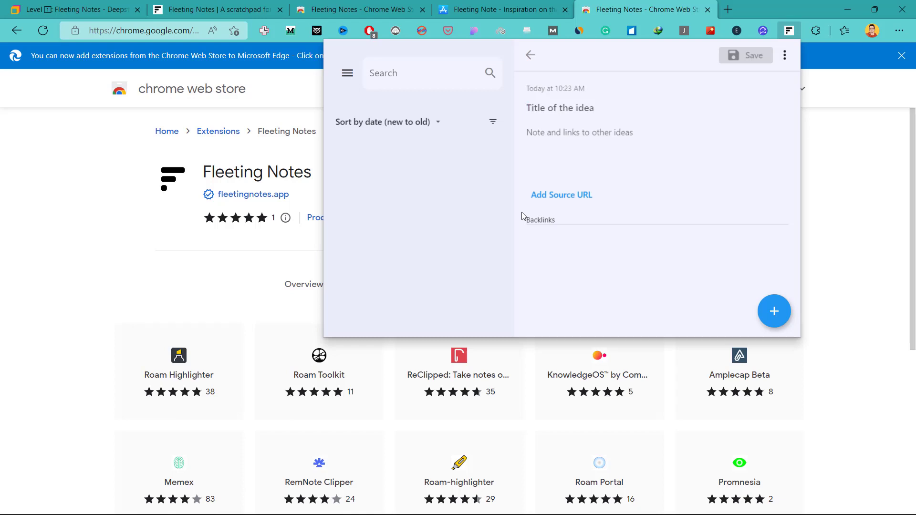
# Step: Save an extension note titled 'Notes I have' with the body 'Quick capture'
pyautogui.write('Notes')
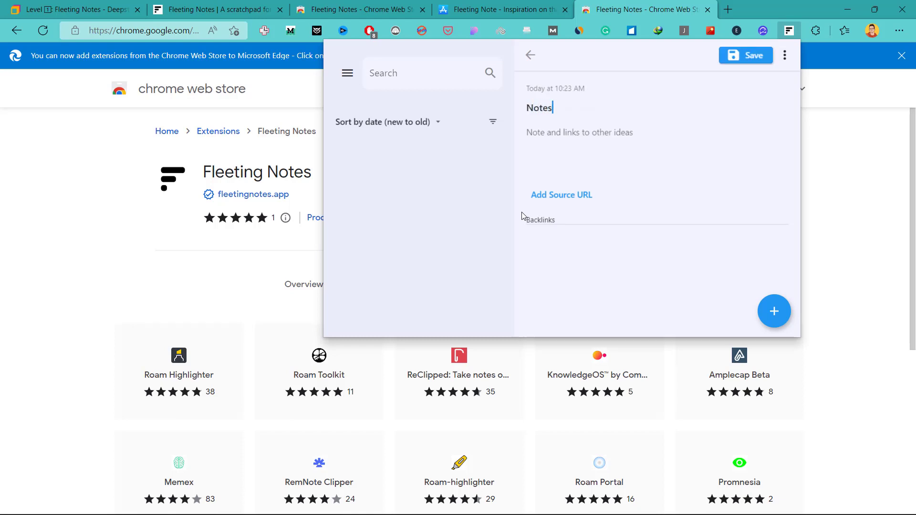
pyautogui.write('I')
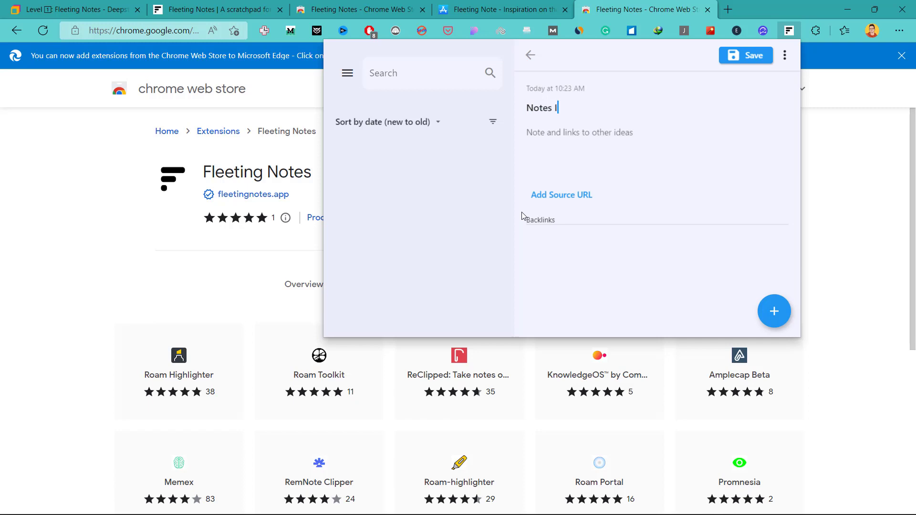
pyautogui.write('have')
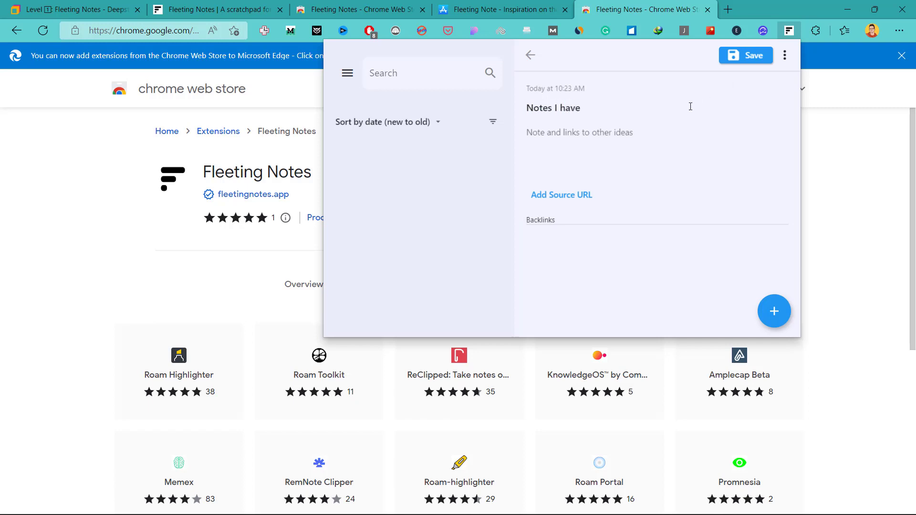
pyautogui.click(579, 132)
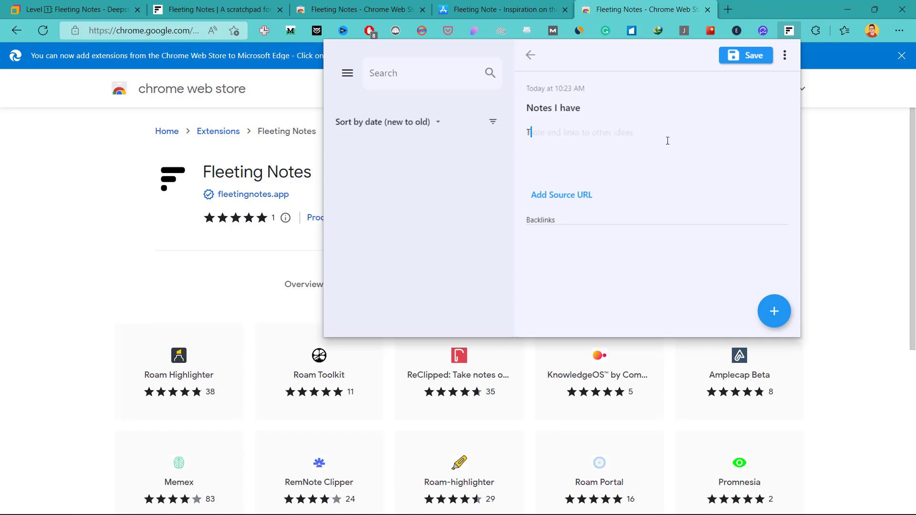
pyautogui.write('Quick capture')
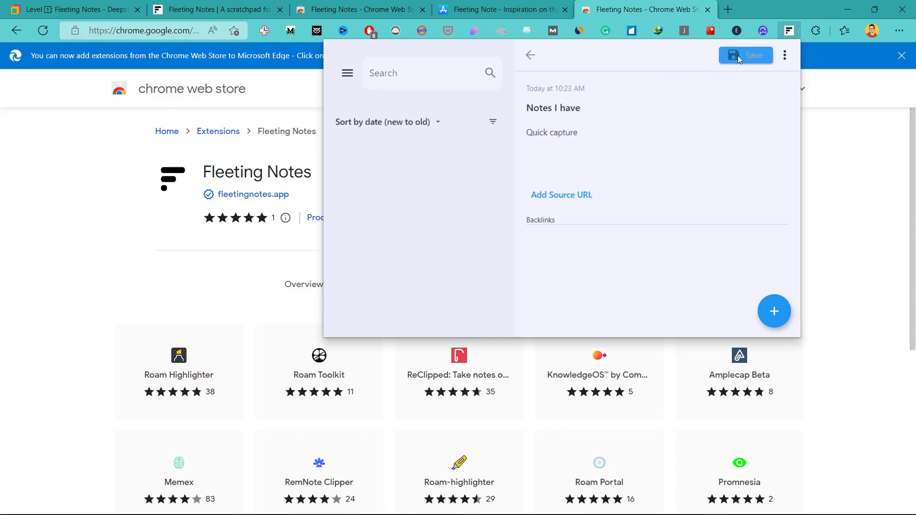
pyautogui.click(353, 502)
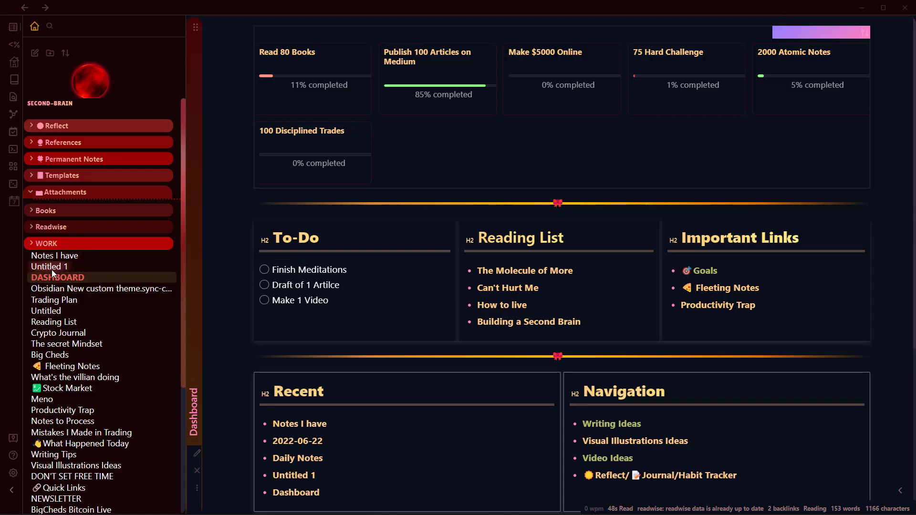
pyautogui.moveTo(55, 255)
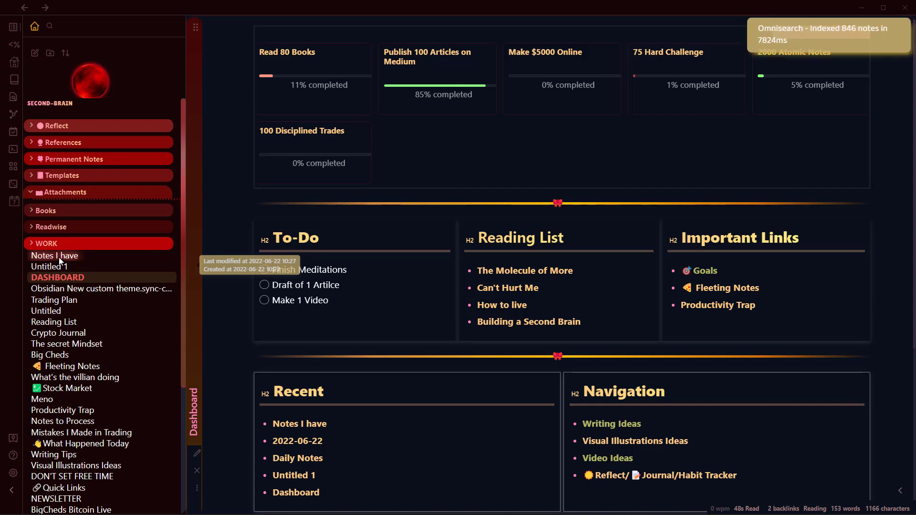
# Step: Open the synced 'Notes I have' note from Obsidian's file explorer
pyautogui.click(54, 255)
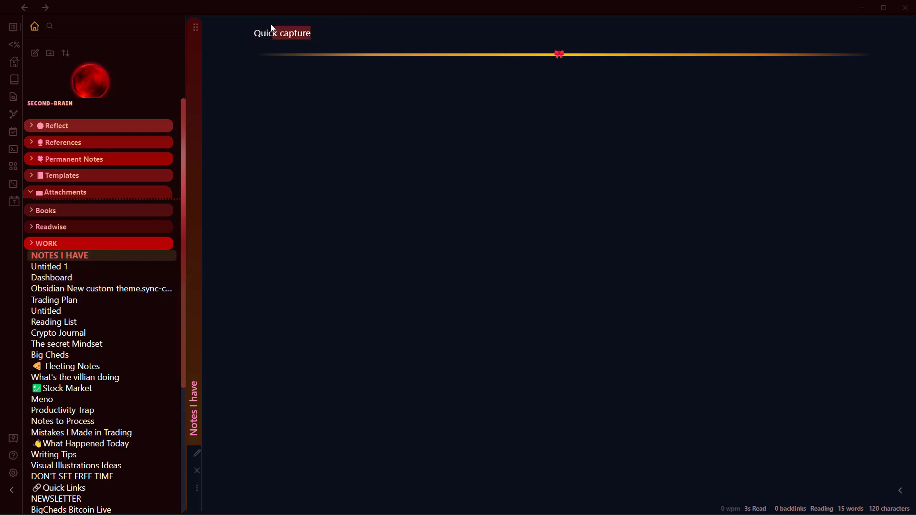
pyautogui.moveTo(92, 279)
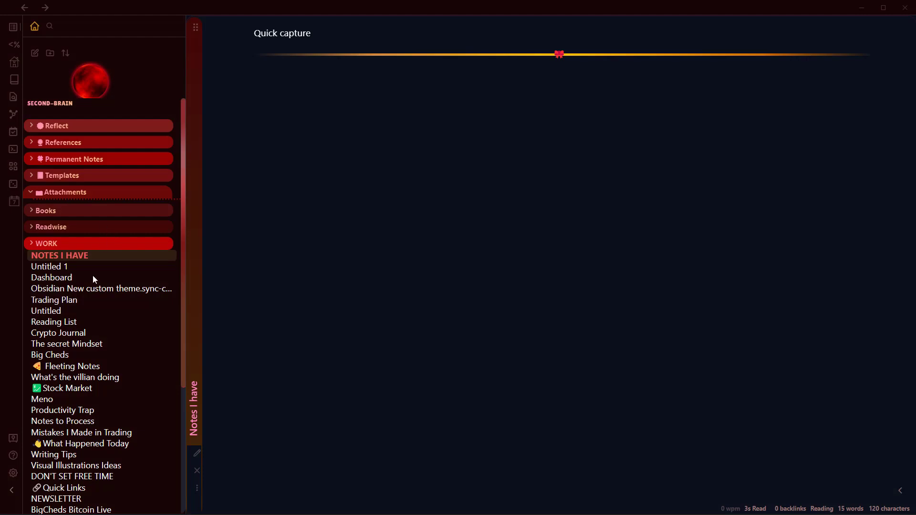
pyautogui.moveTo(202, 267)
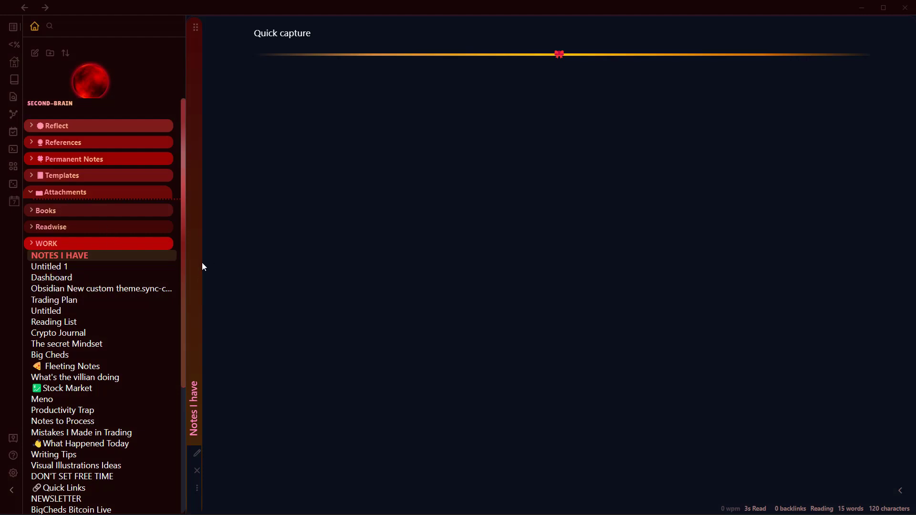
pyautogui.moveTo(862, 11)
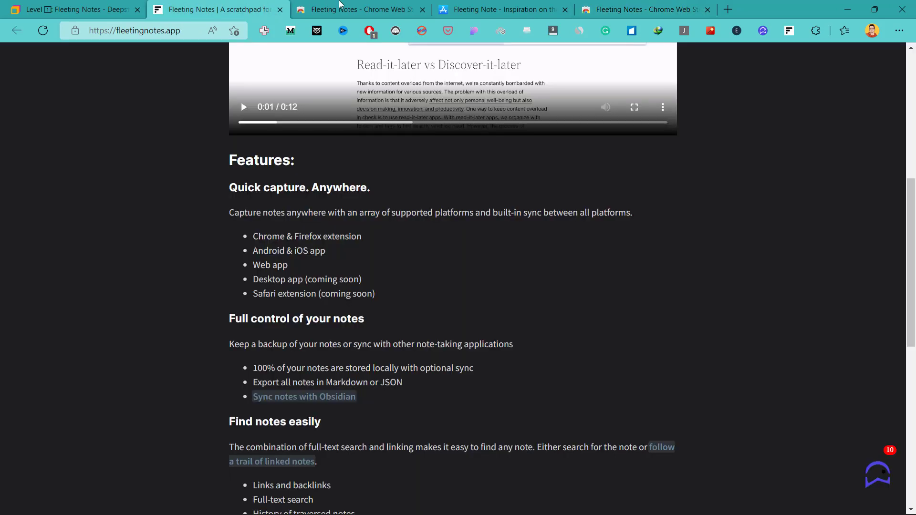
pyautogui.scroll(-3)
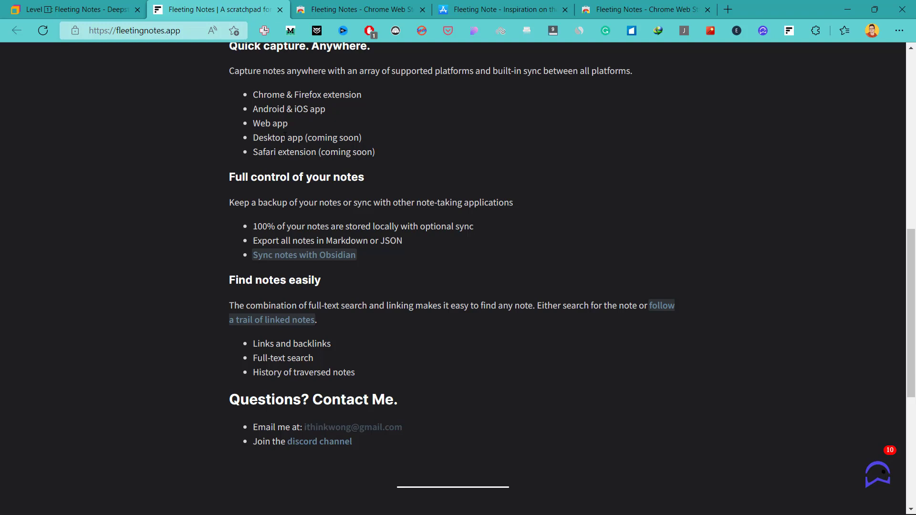
pyautogui.moveTo(254, 151); pyautogui.dragTo(340, 151)
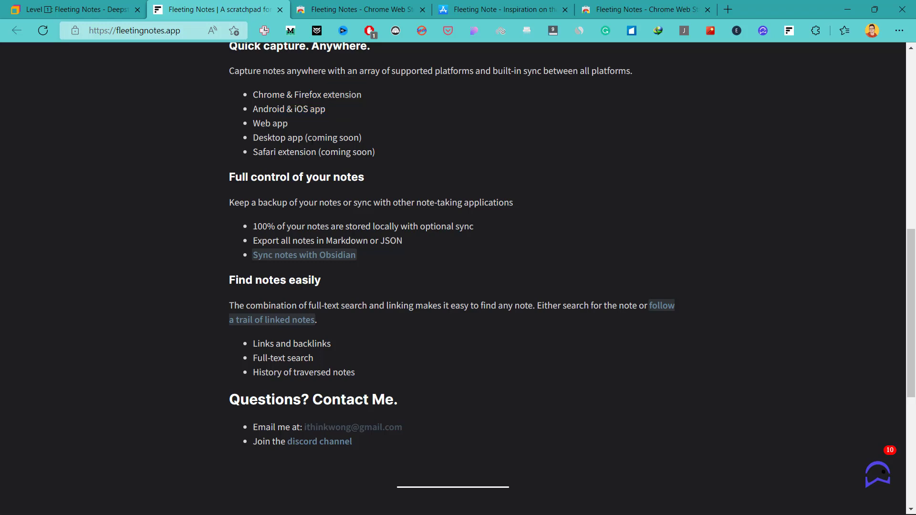
pyautogui.scroll(3)
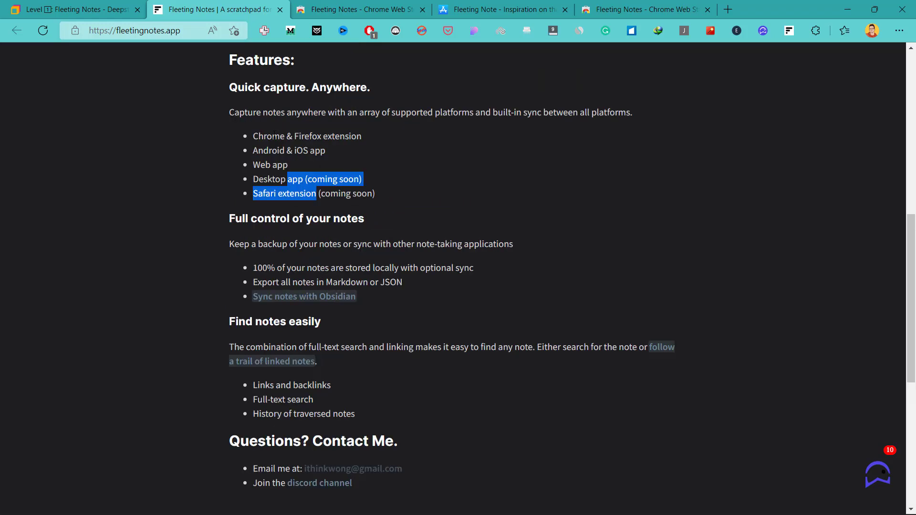
pyautogui.scroll(3)
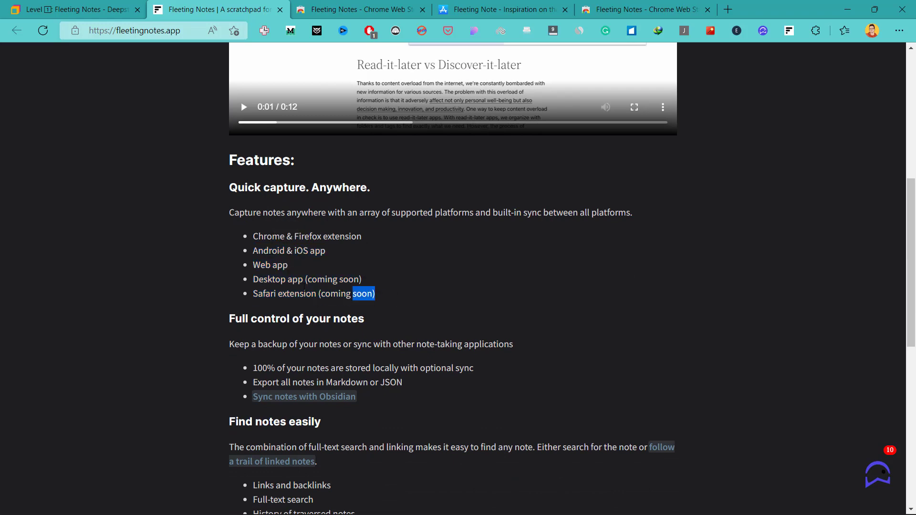
# Step: View the pricing page and highlight the $3/month Premium price in the plan table
pyautogui.click(579, 95)
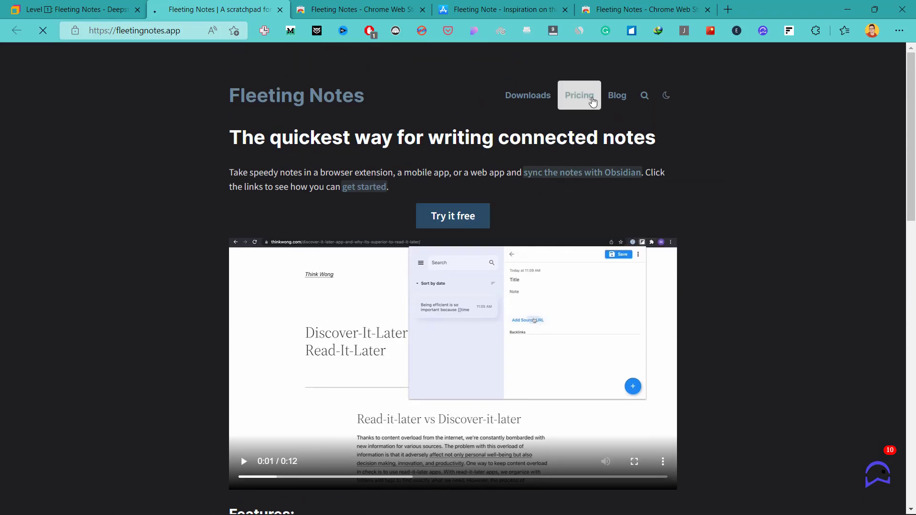
pyautogui.click(579, 95)
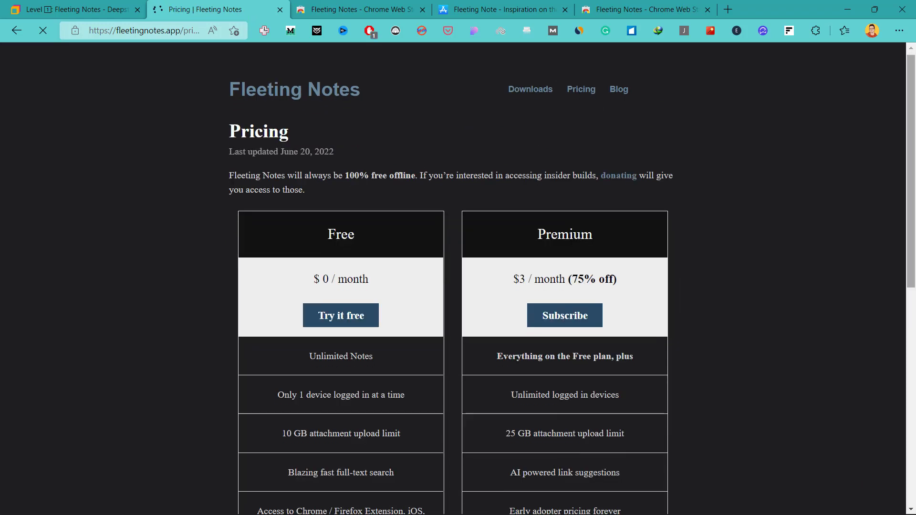
pyautogui.scroll(-3)
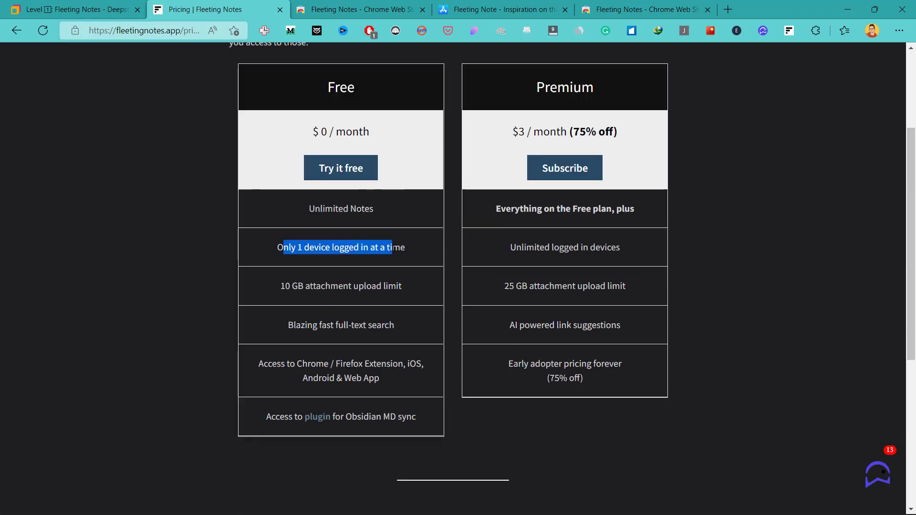
pyautogui.moveTo(511, 265)
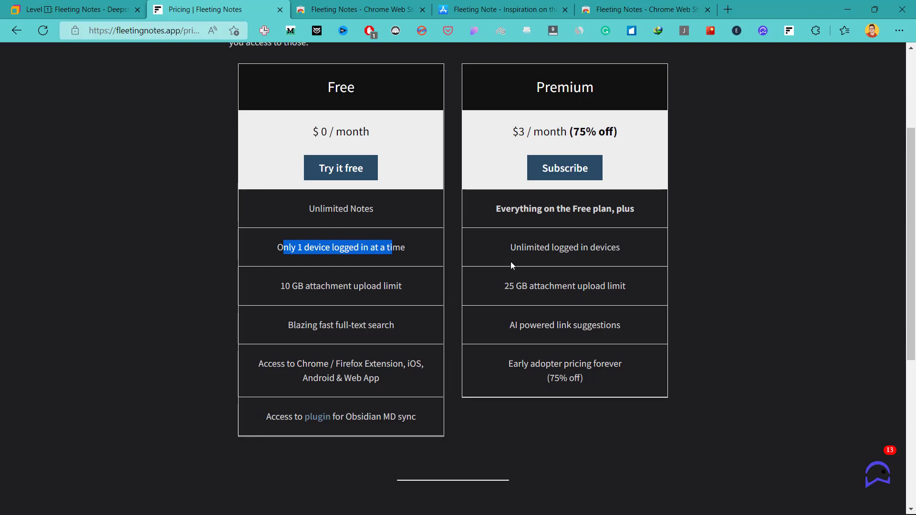
pyautogui.doubleClick(564, 247)
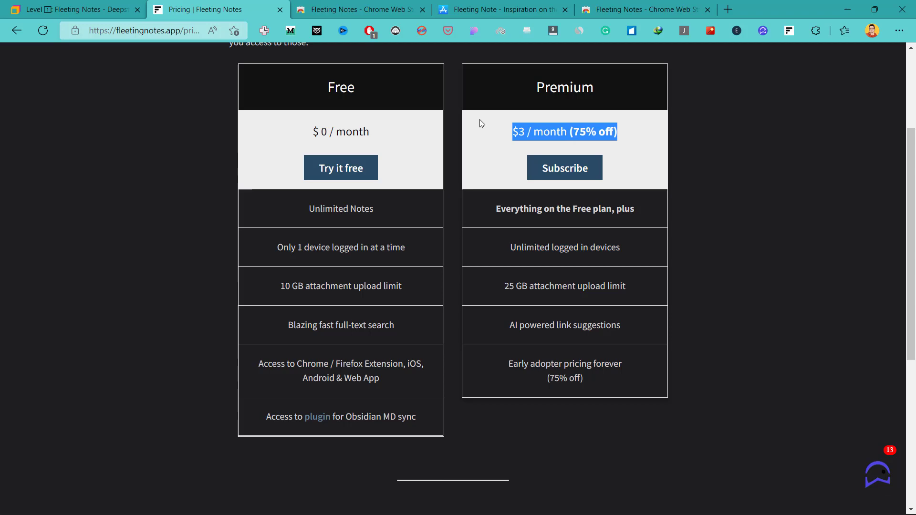
pyautogui.scroll(-3)
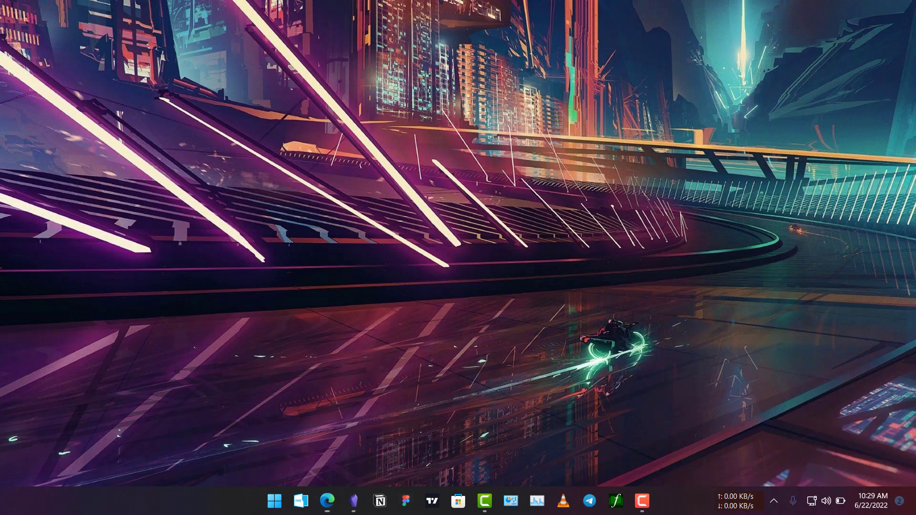
# Step: Click the recorder icon on the taskbar with only the desktop showing
pyautogui.click(641, 501)
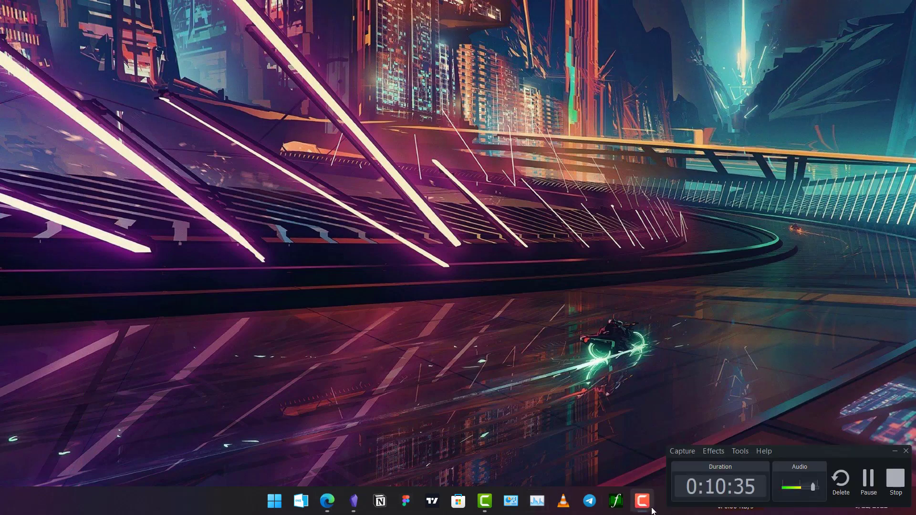